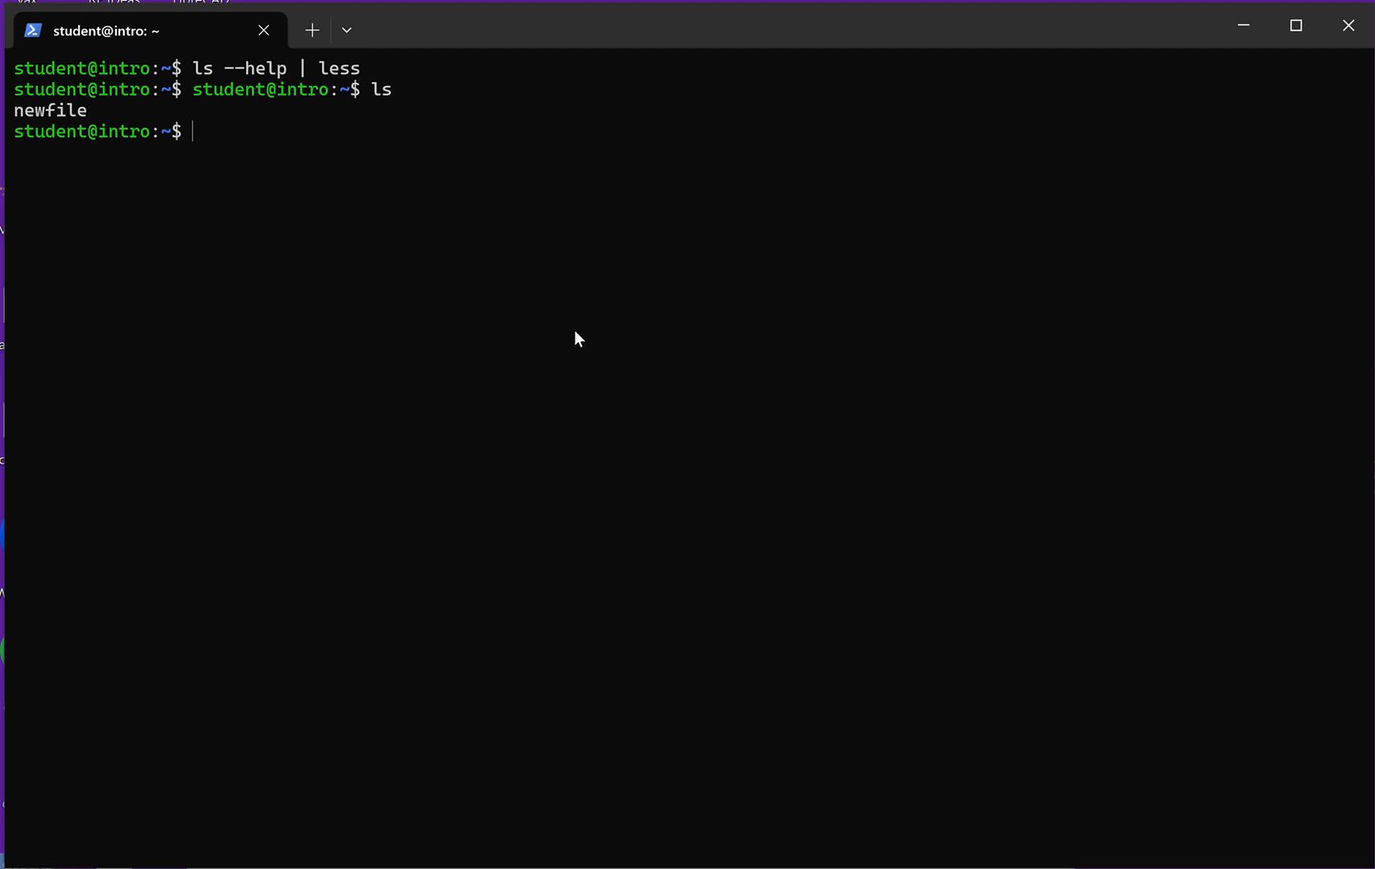
pyautogui.write('clear')
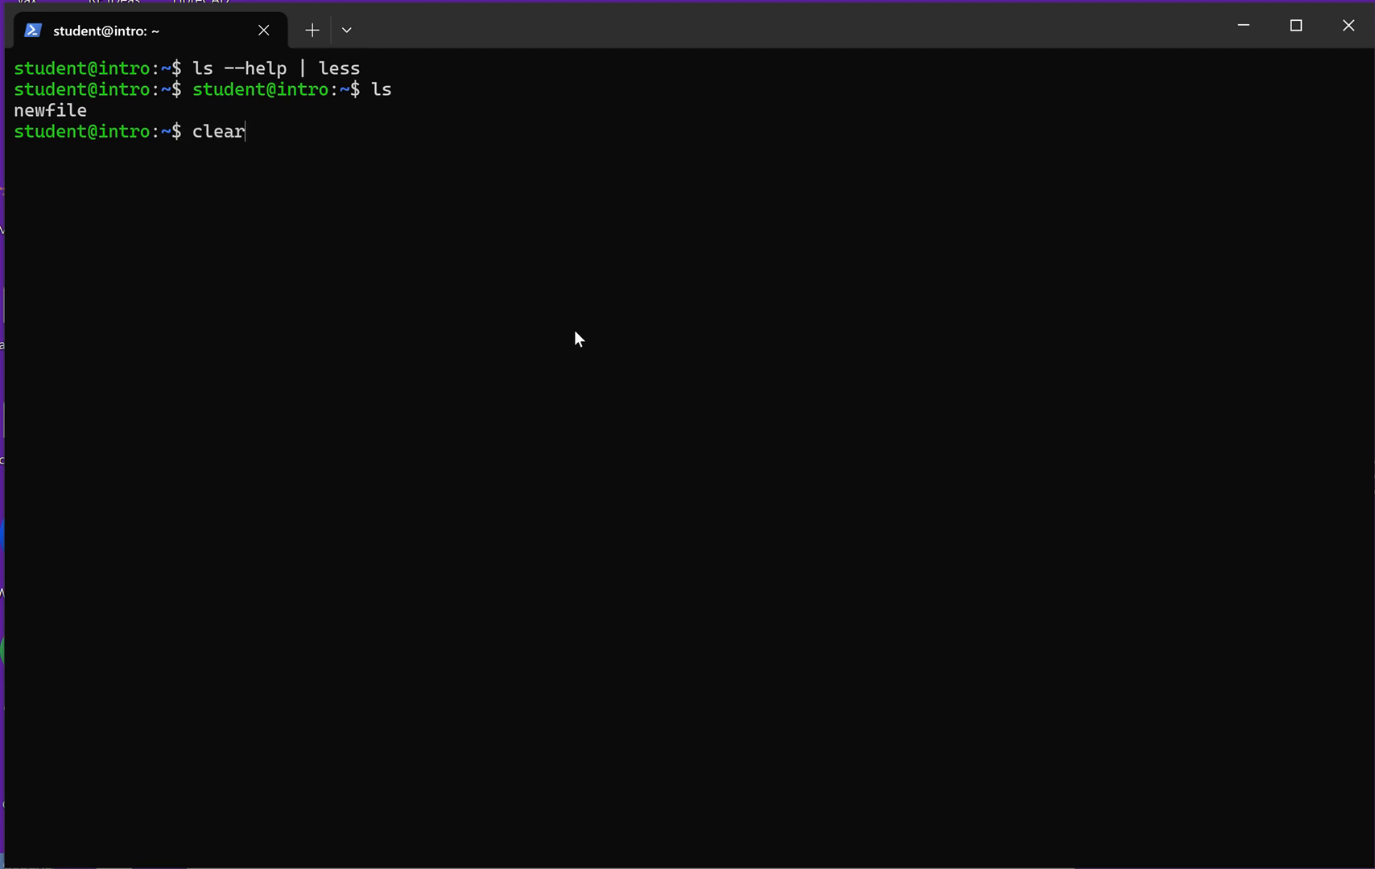
pyautogui.write('echo "Brian Green" >>')
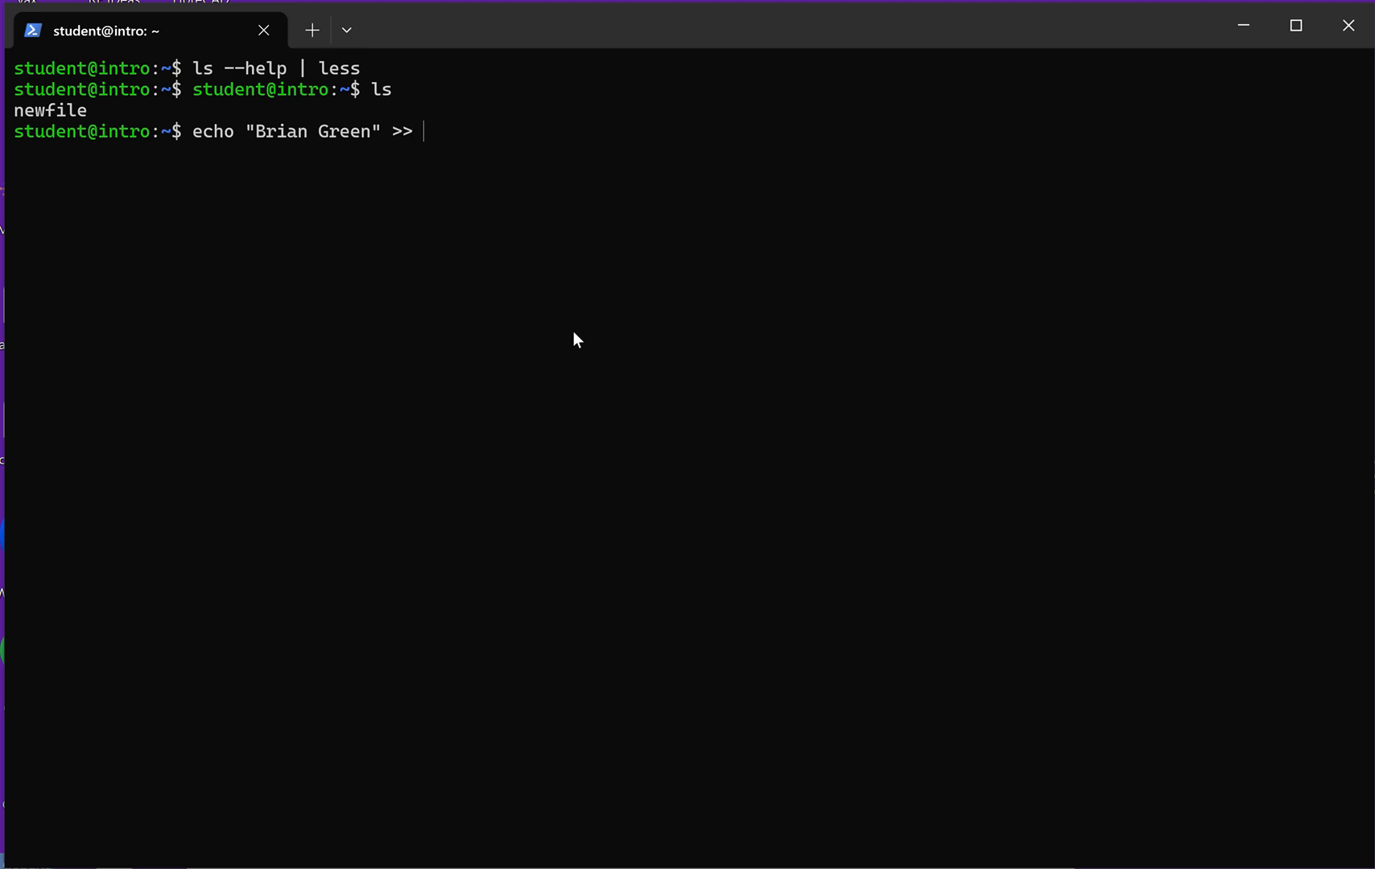
pyautogui.write('newfile')
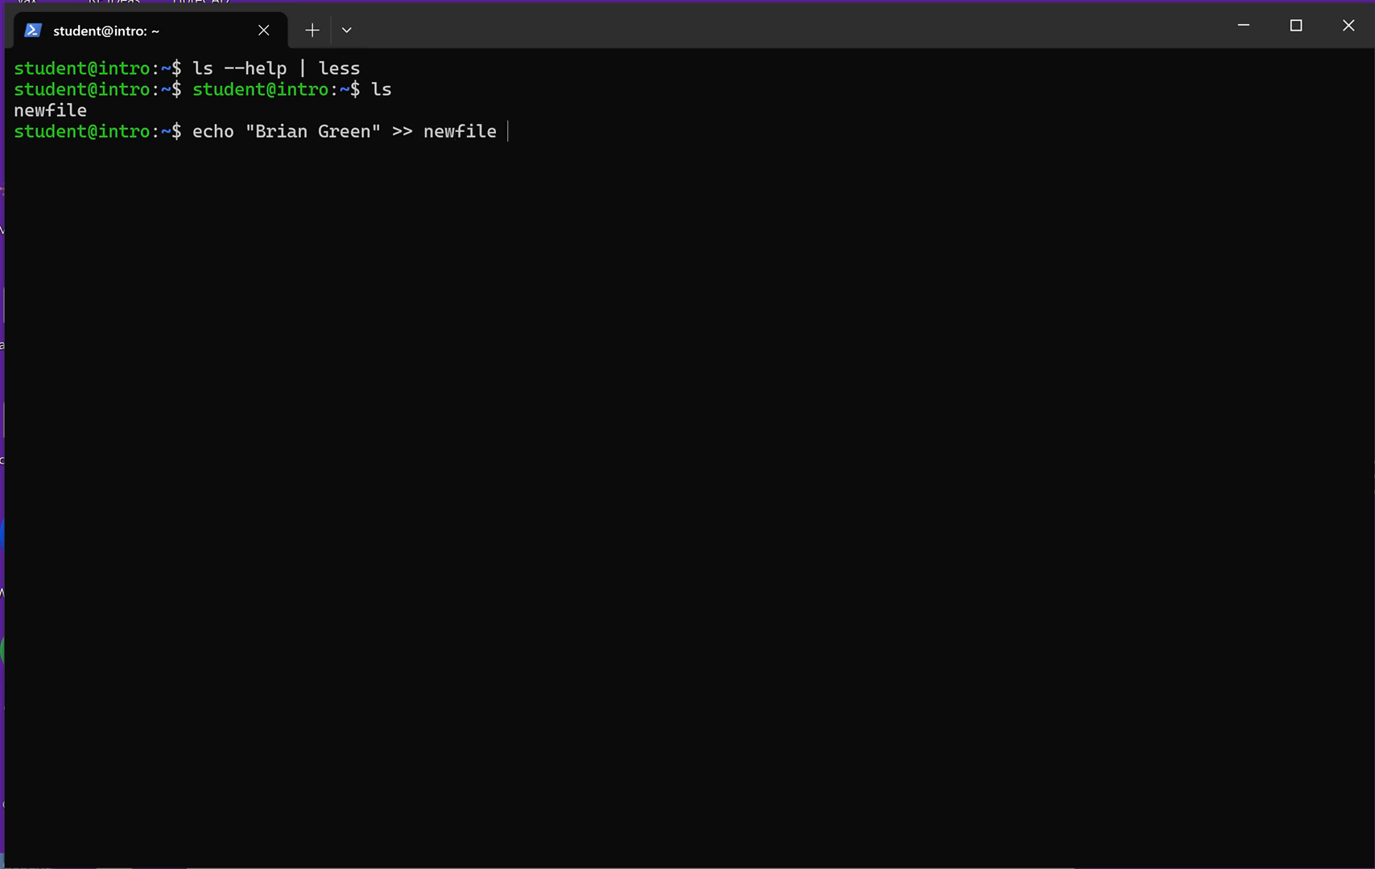
pyautogui.write('cat')
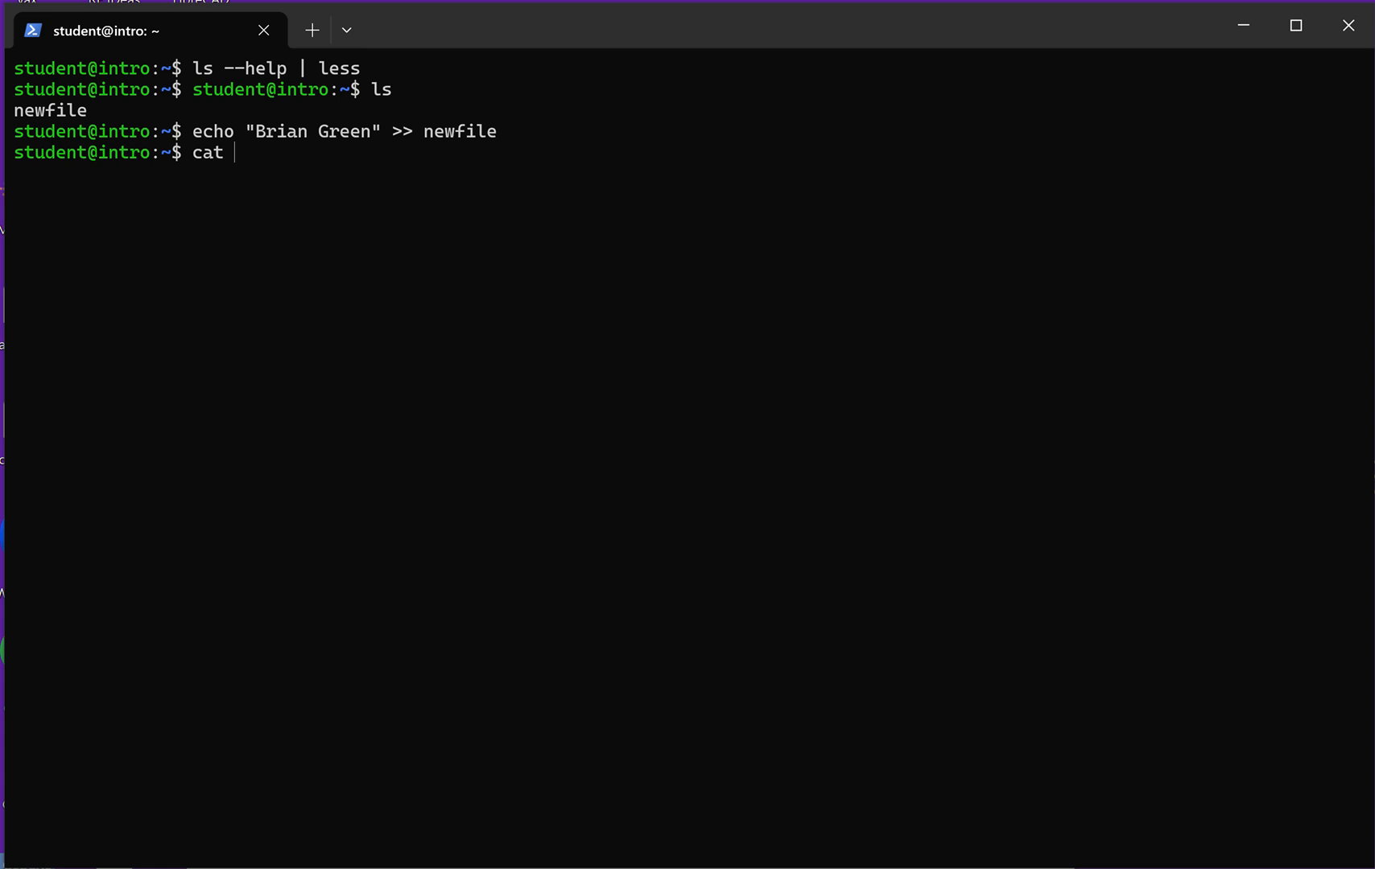
pyautogui.write('newfile')
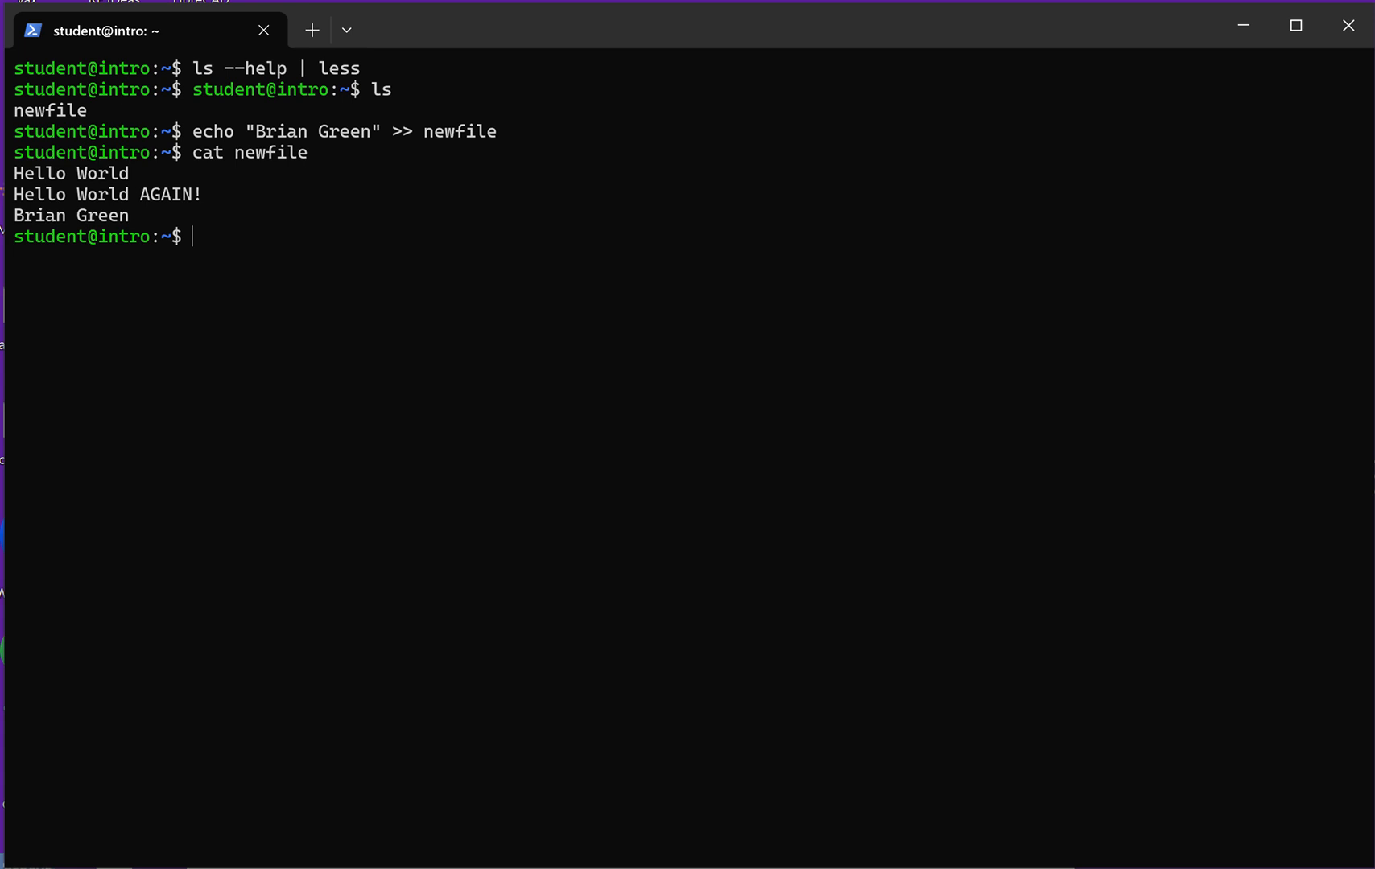
# - Enter the command vi newfile at the shell prompt
pyautogui.write('vi')
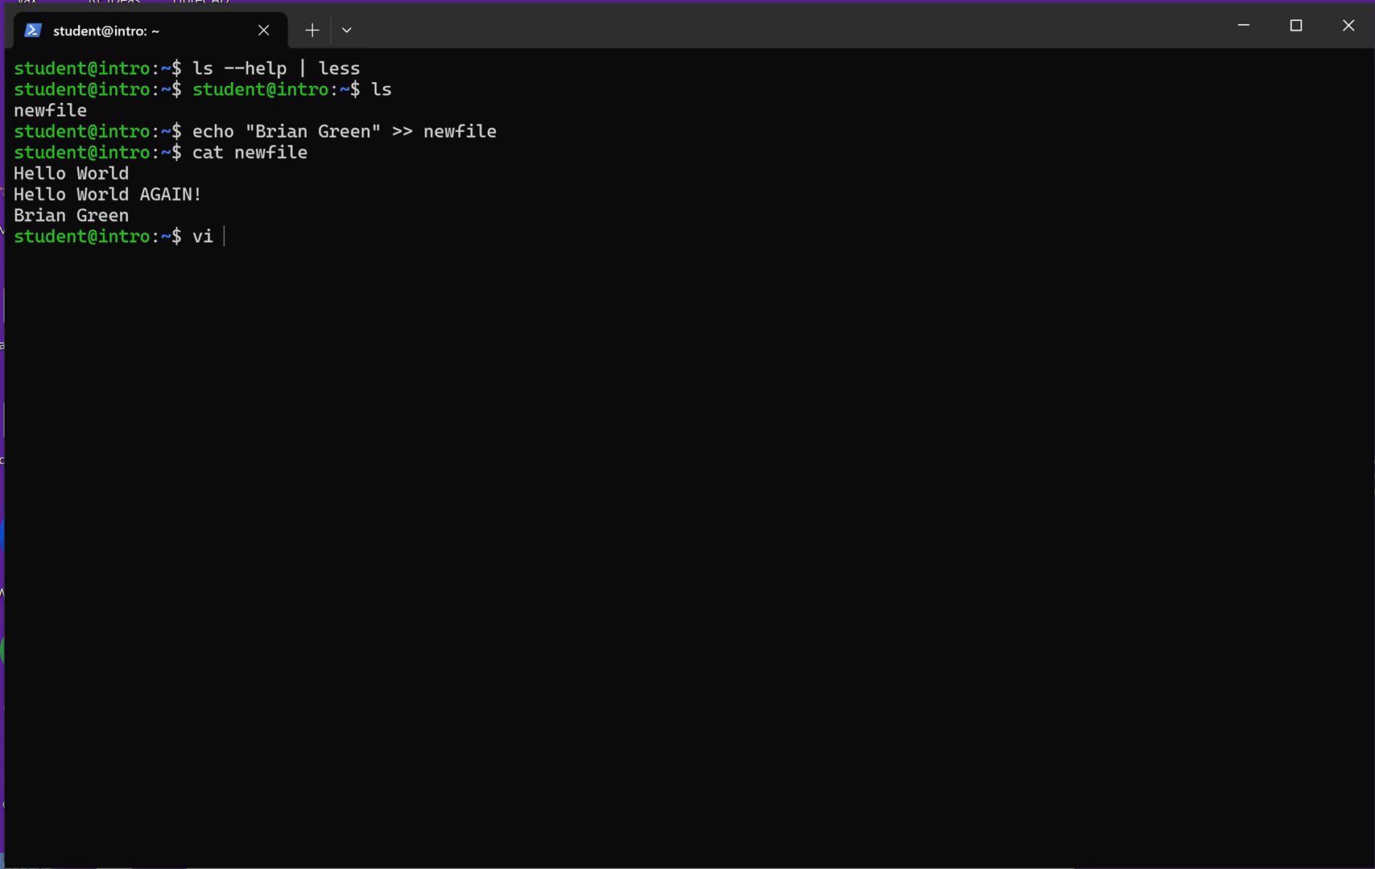
pyautogui.write('new')
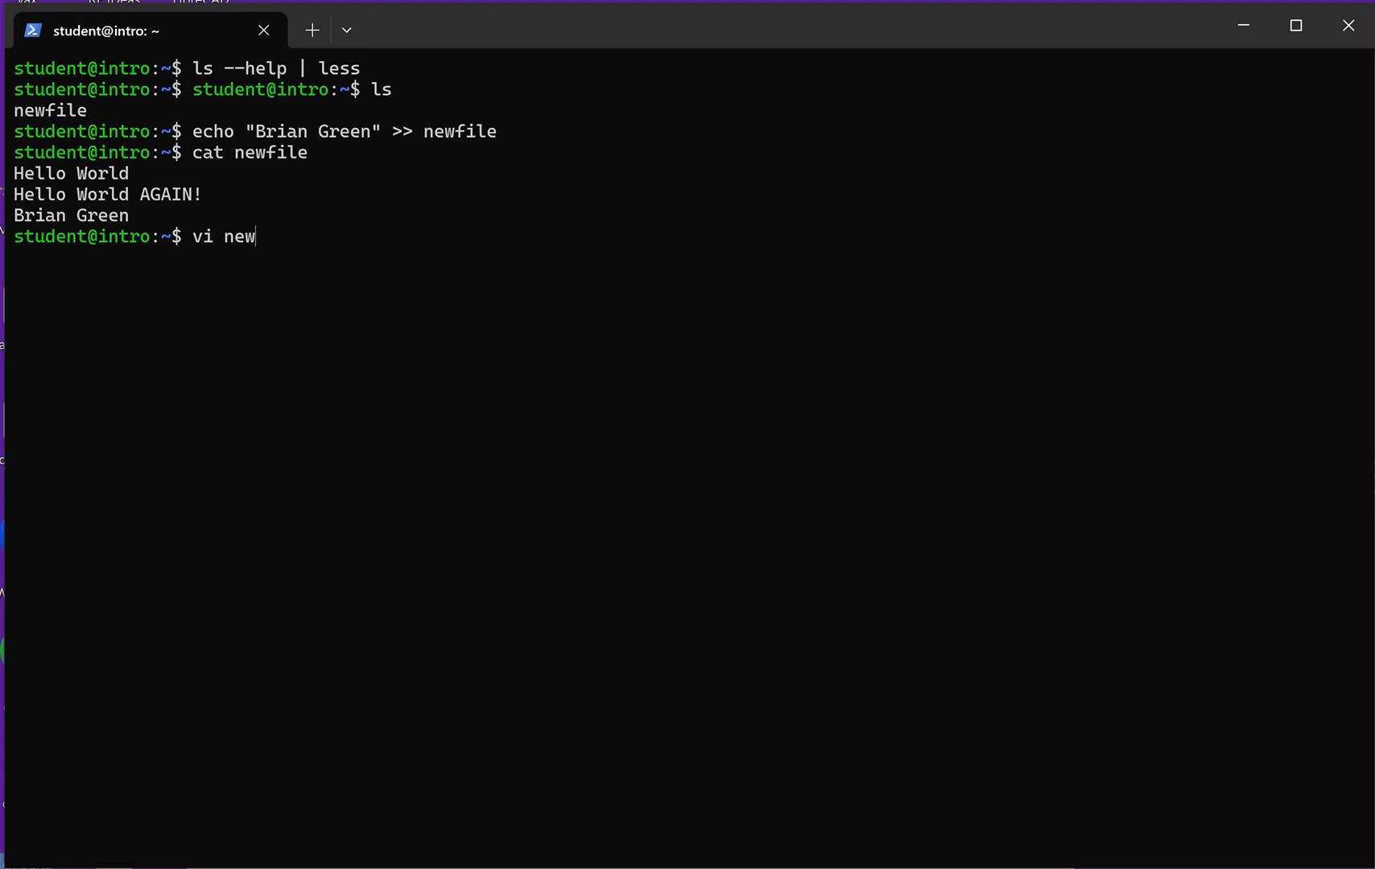
pyautogui.write('file')
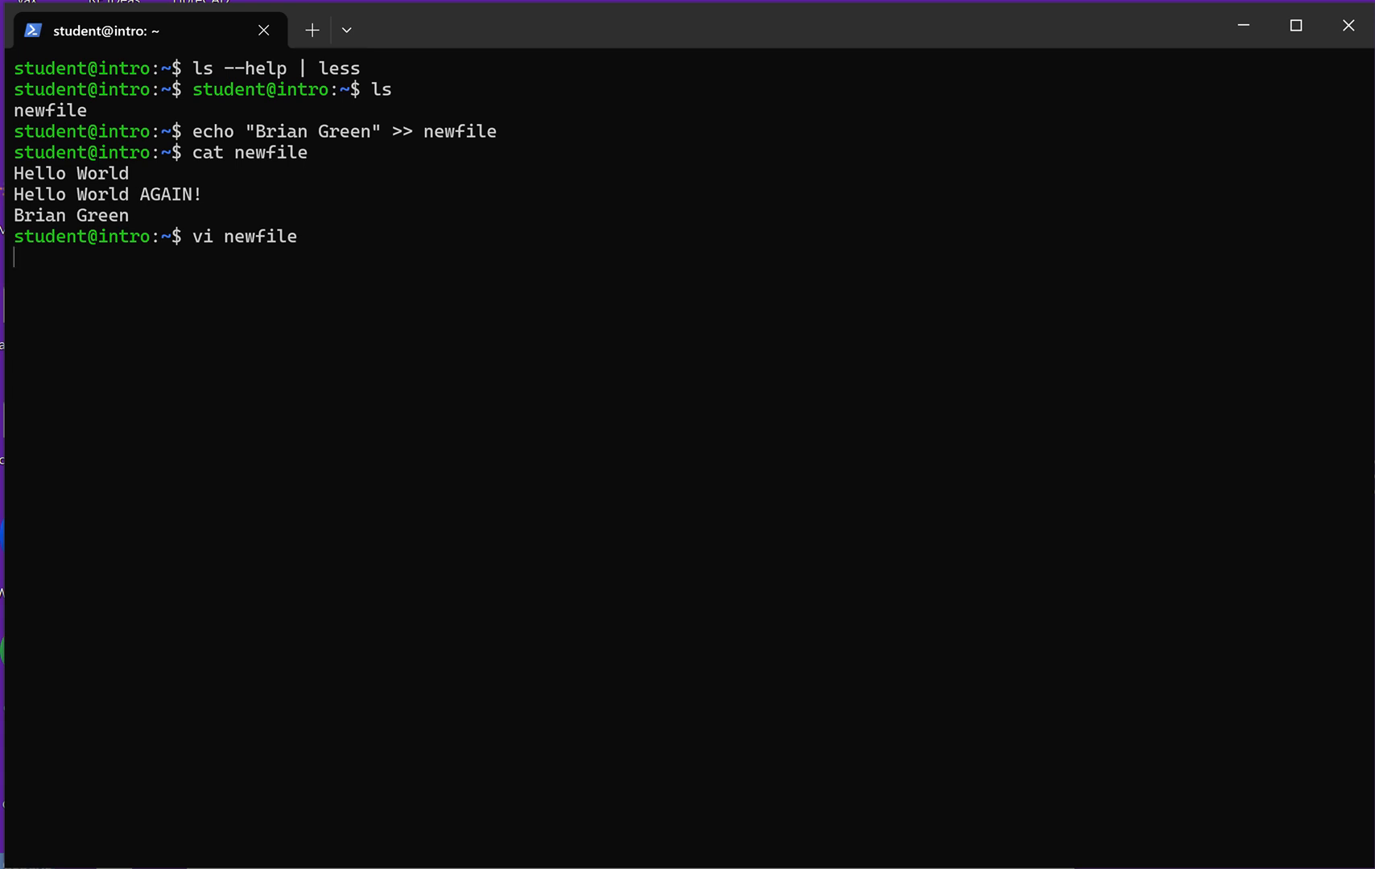
# - Load newfile in vi showing Hello World, Hello World AGAIN! and Brian Green (3L, 43B)
pyautogui.press('Enter')
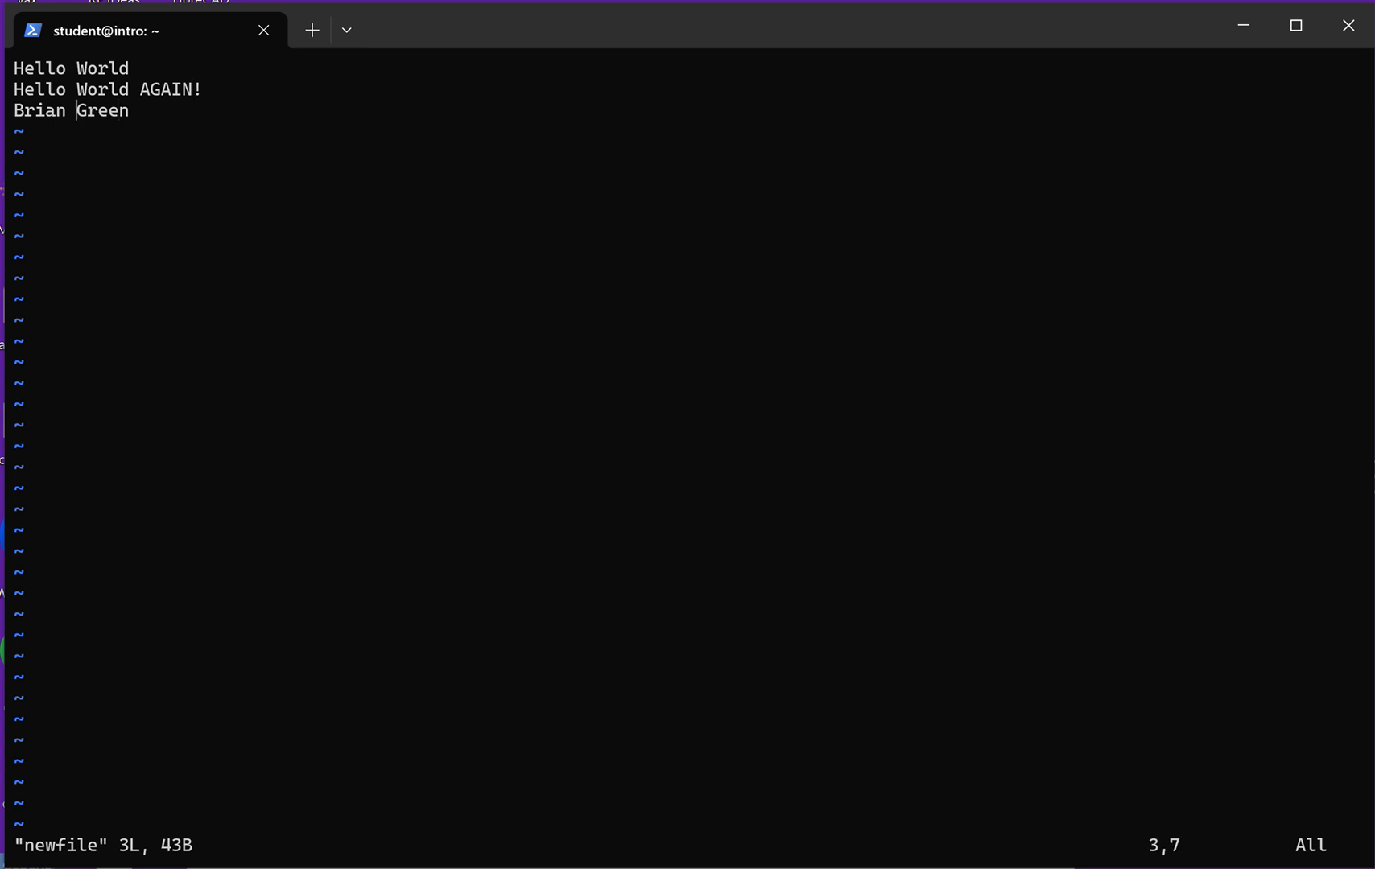
pyautogui.press('c')
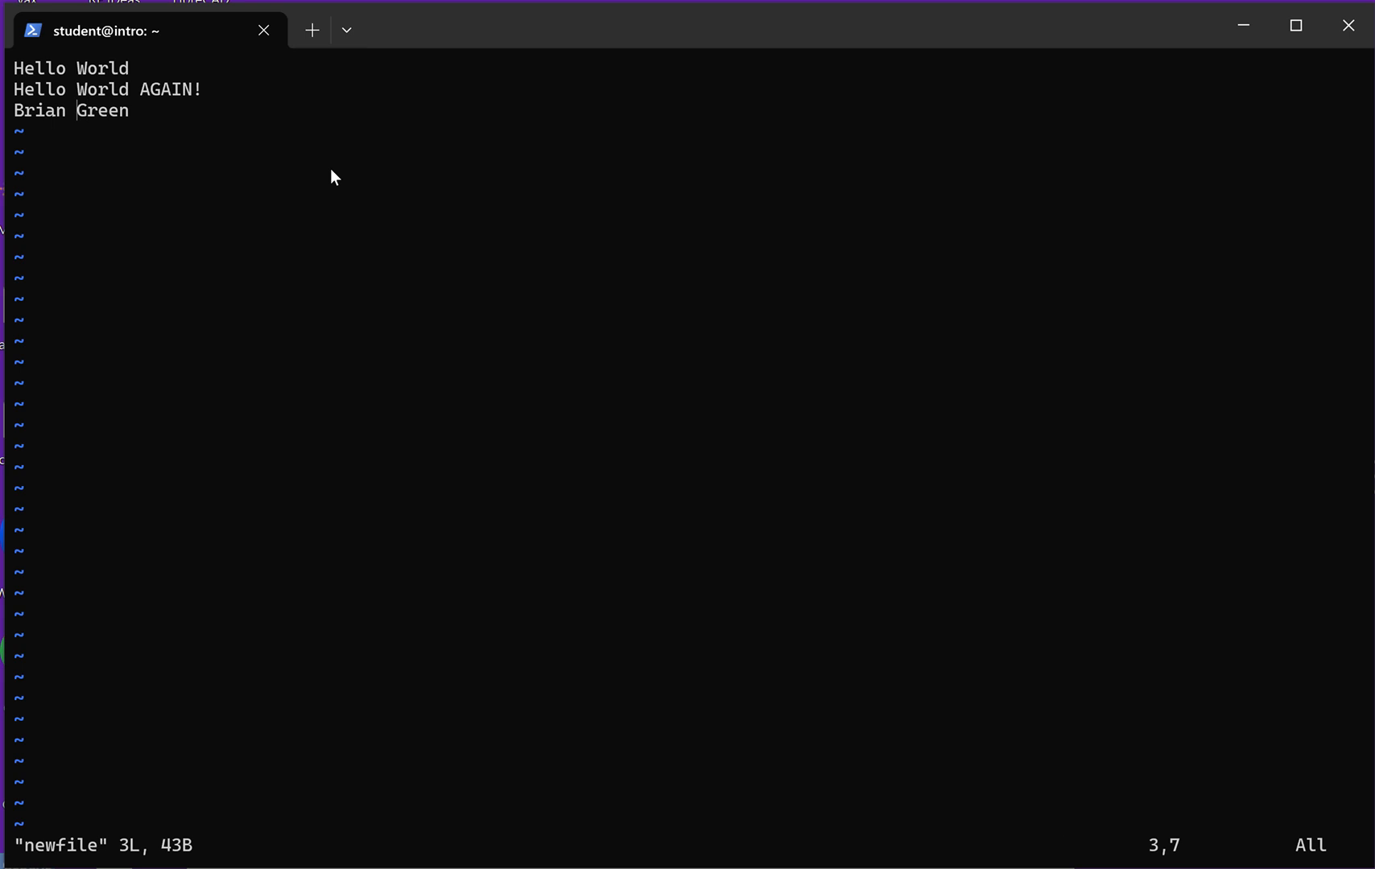
pyautogui.write('c')
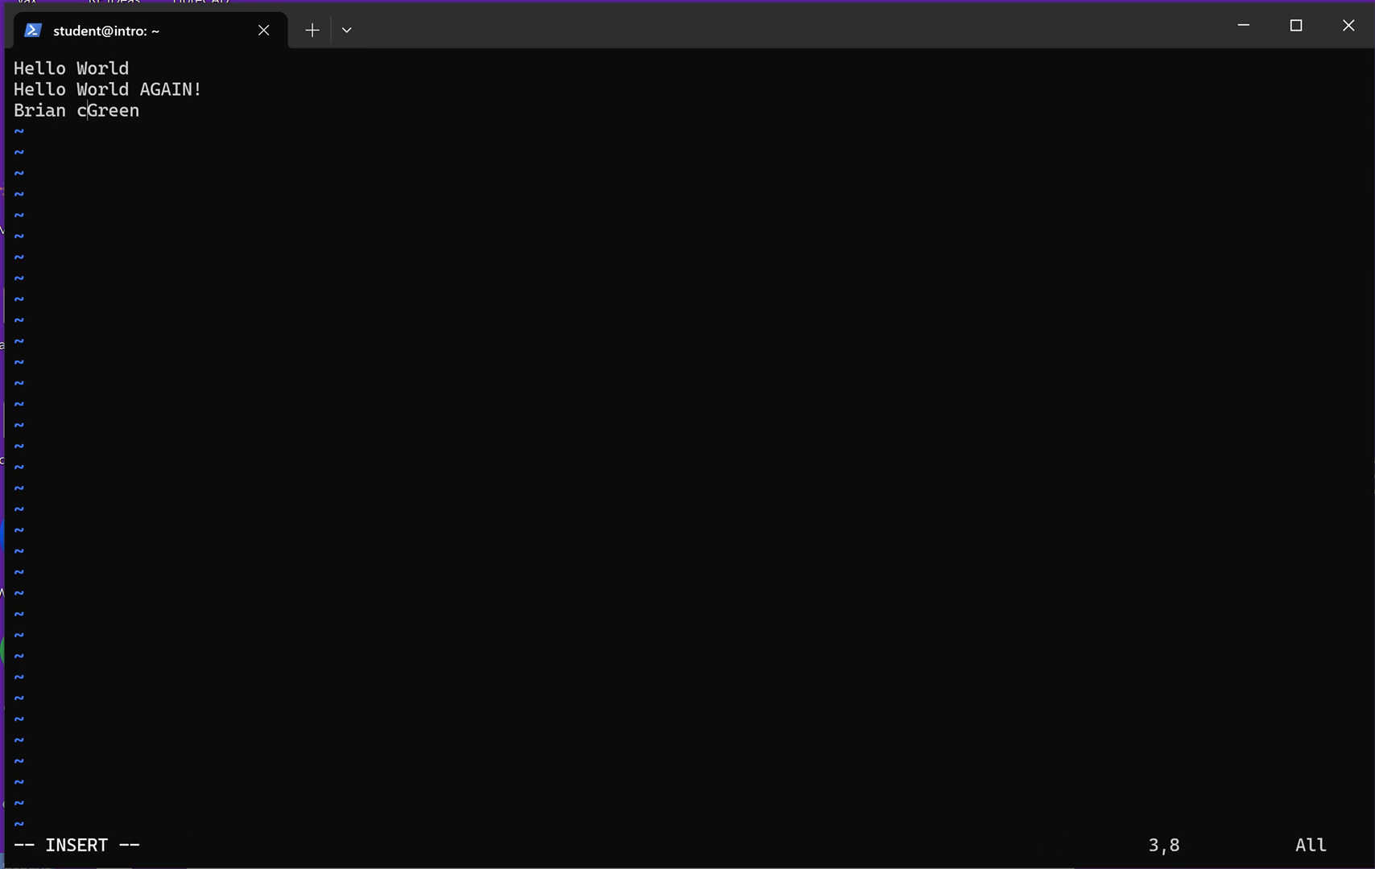
pyautogui.press('BackSpace')
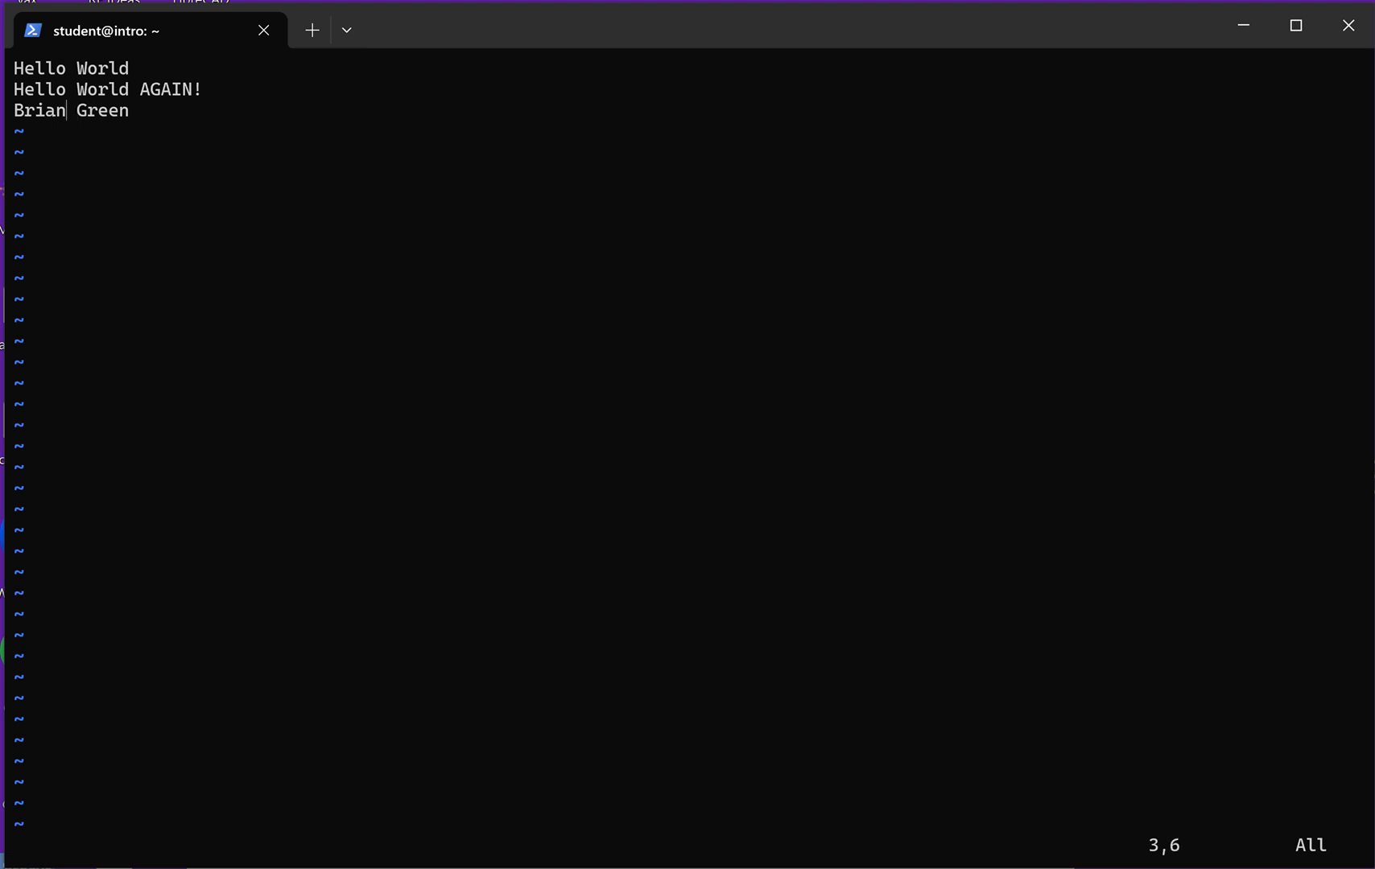
pyautogui.press('i')
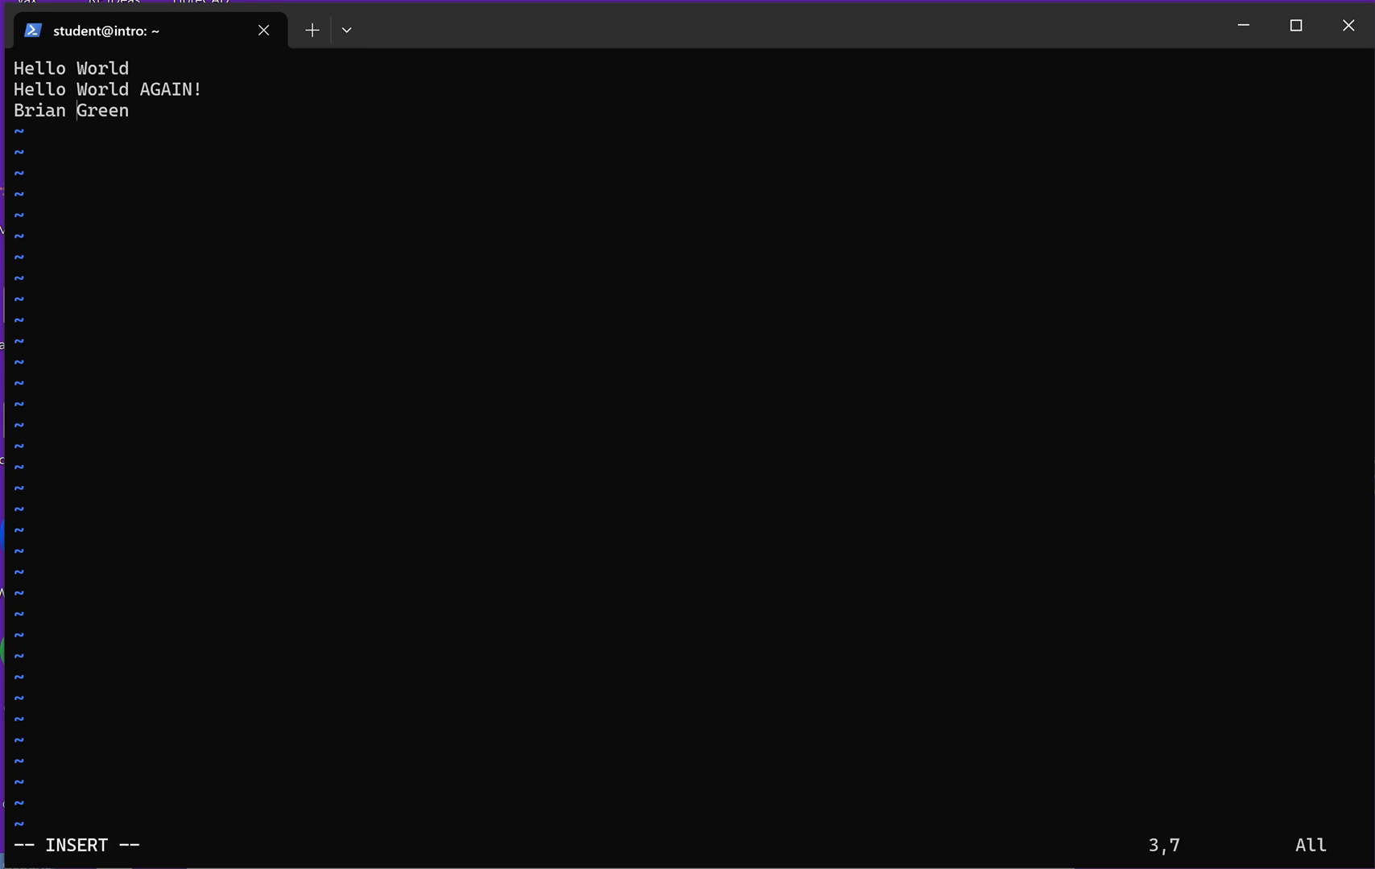
pyautogui.write('C')
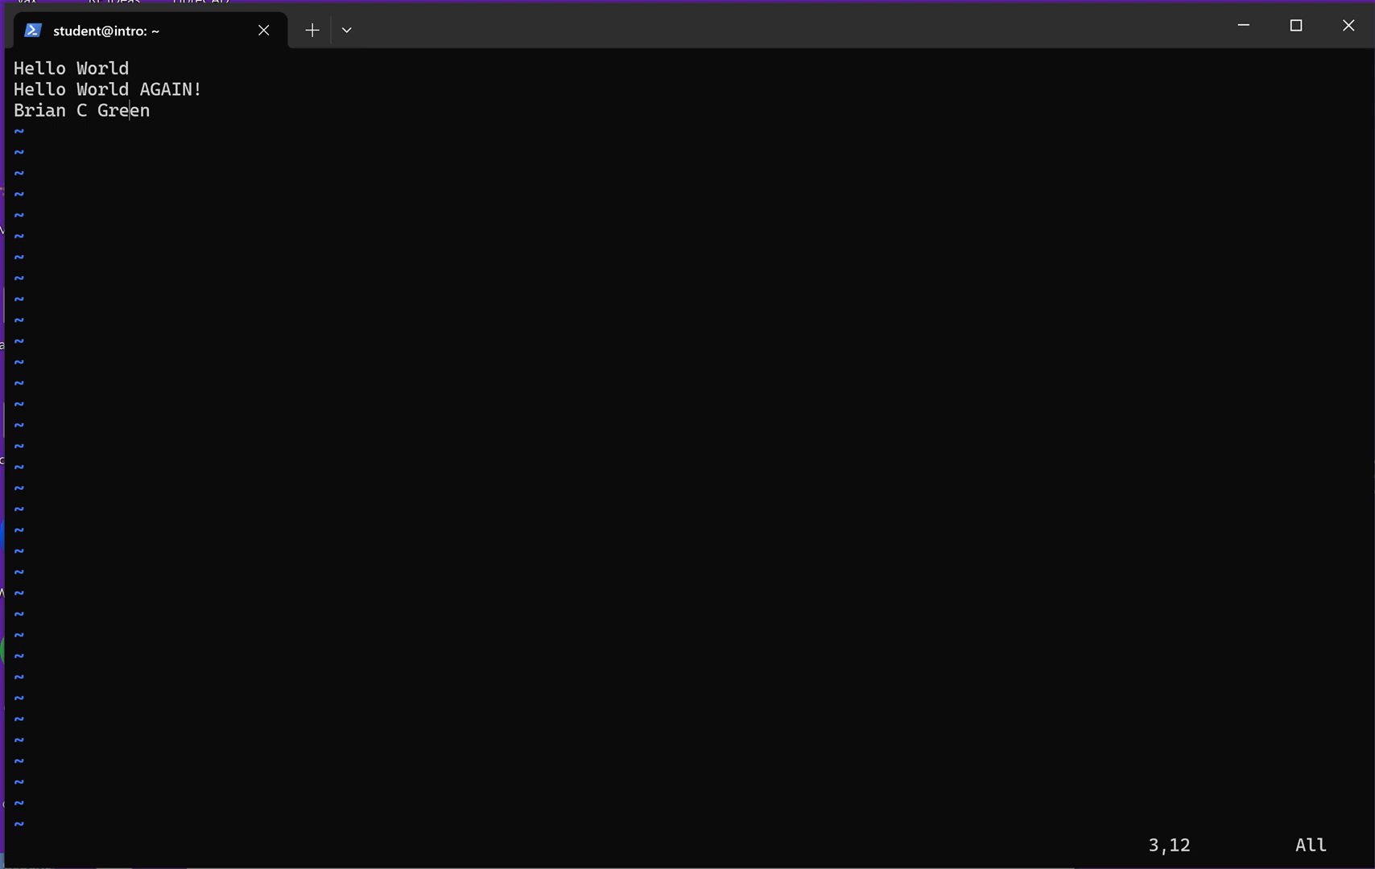
pyautogui.press('Right')
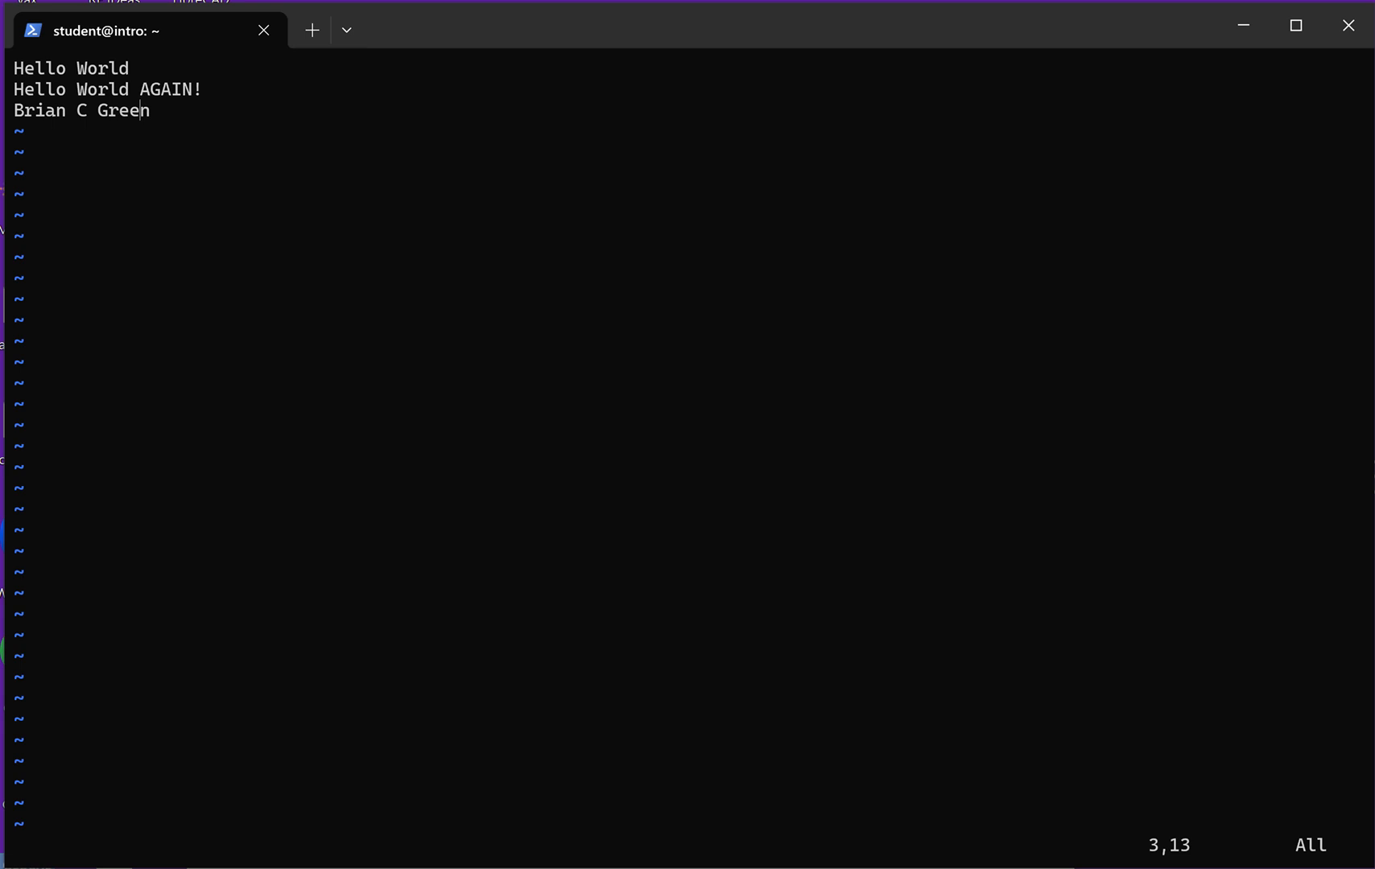
pyautogui.press('i')
pyautogui.write('djshfksdj')
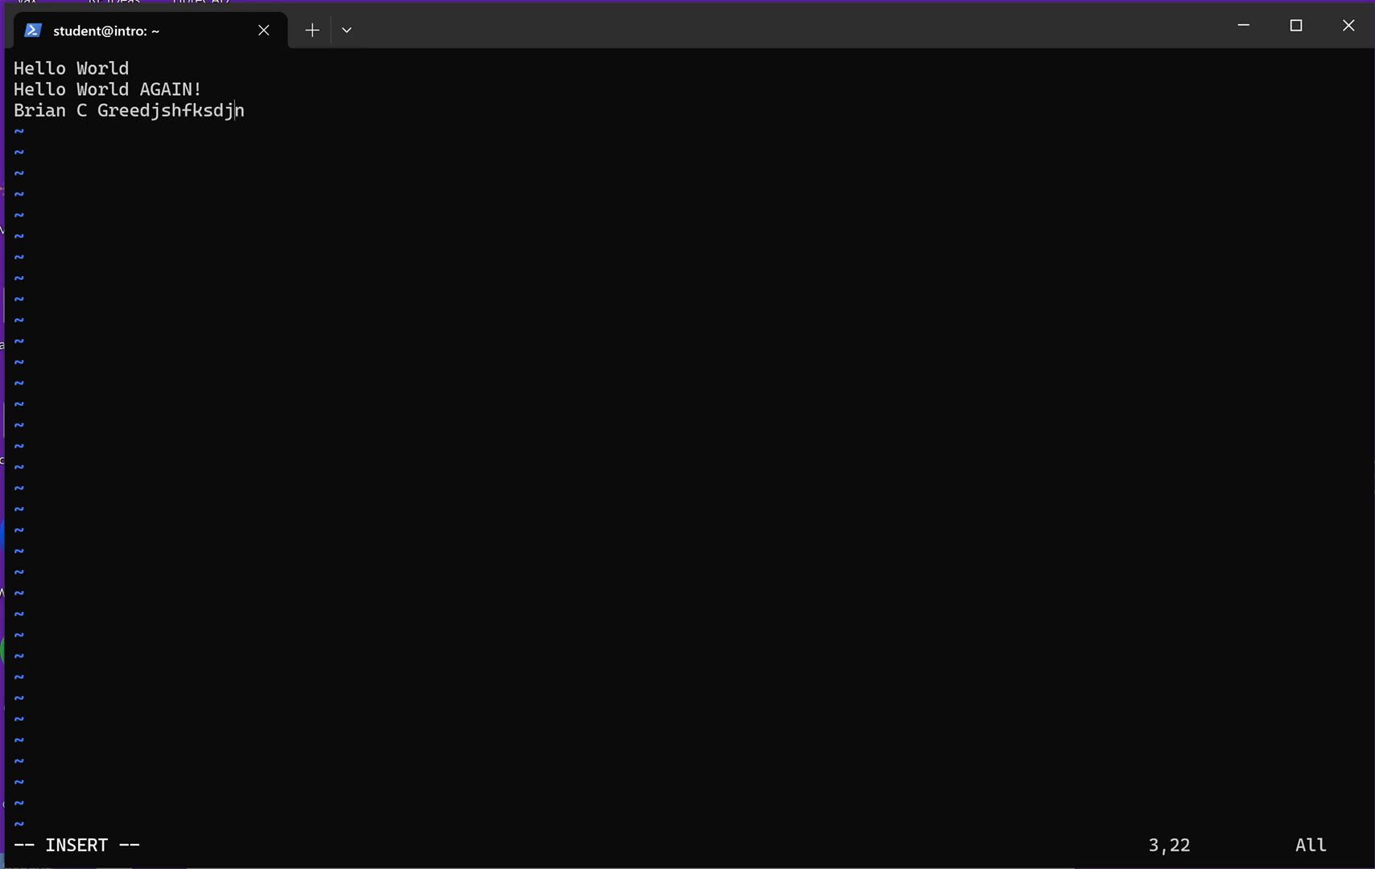
pyautogui.press('BackSpace')
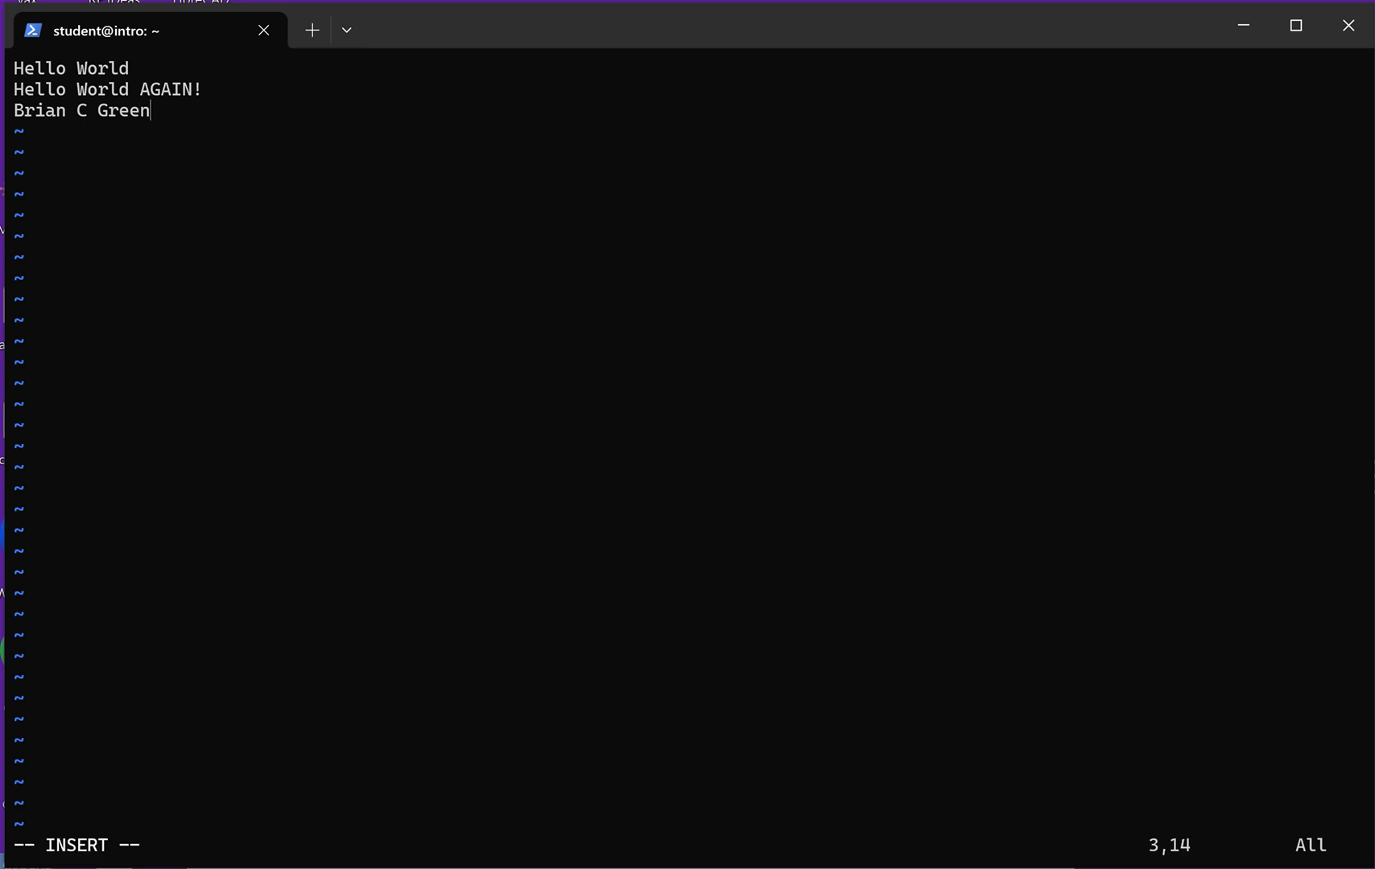
pyautogui.write('jhkdjh')
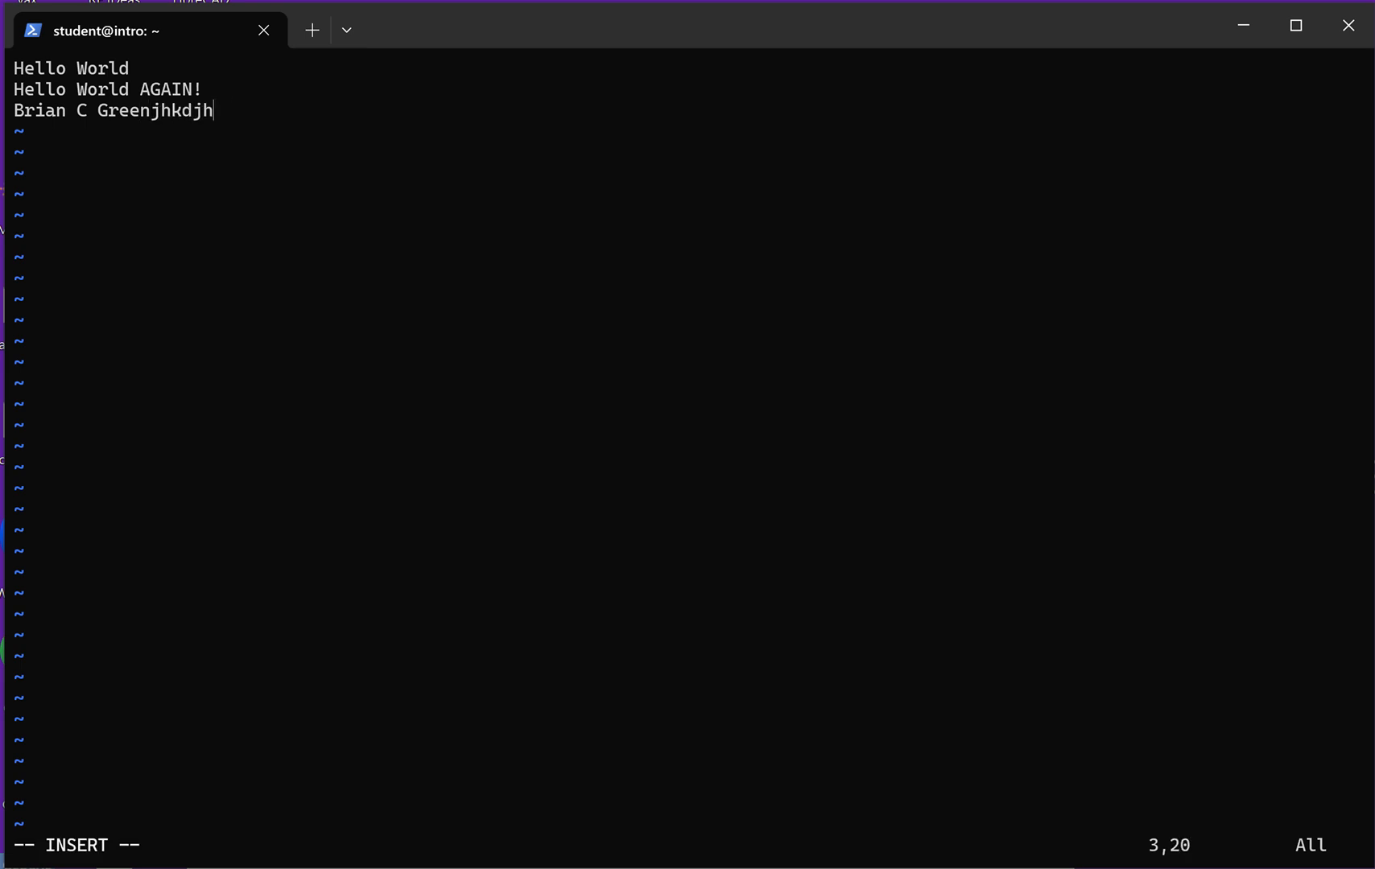
pyautogui.press('BackSpace')
pyautogui.write('.')
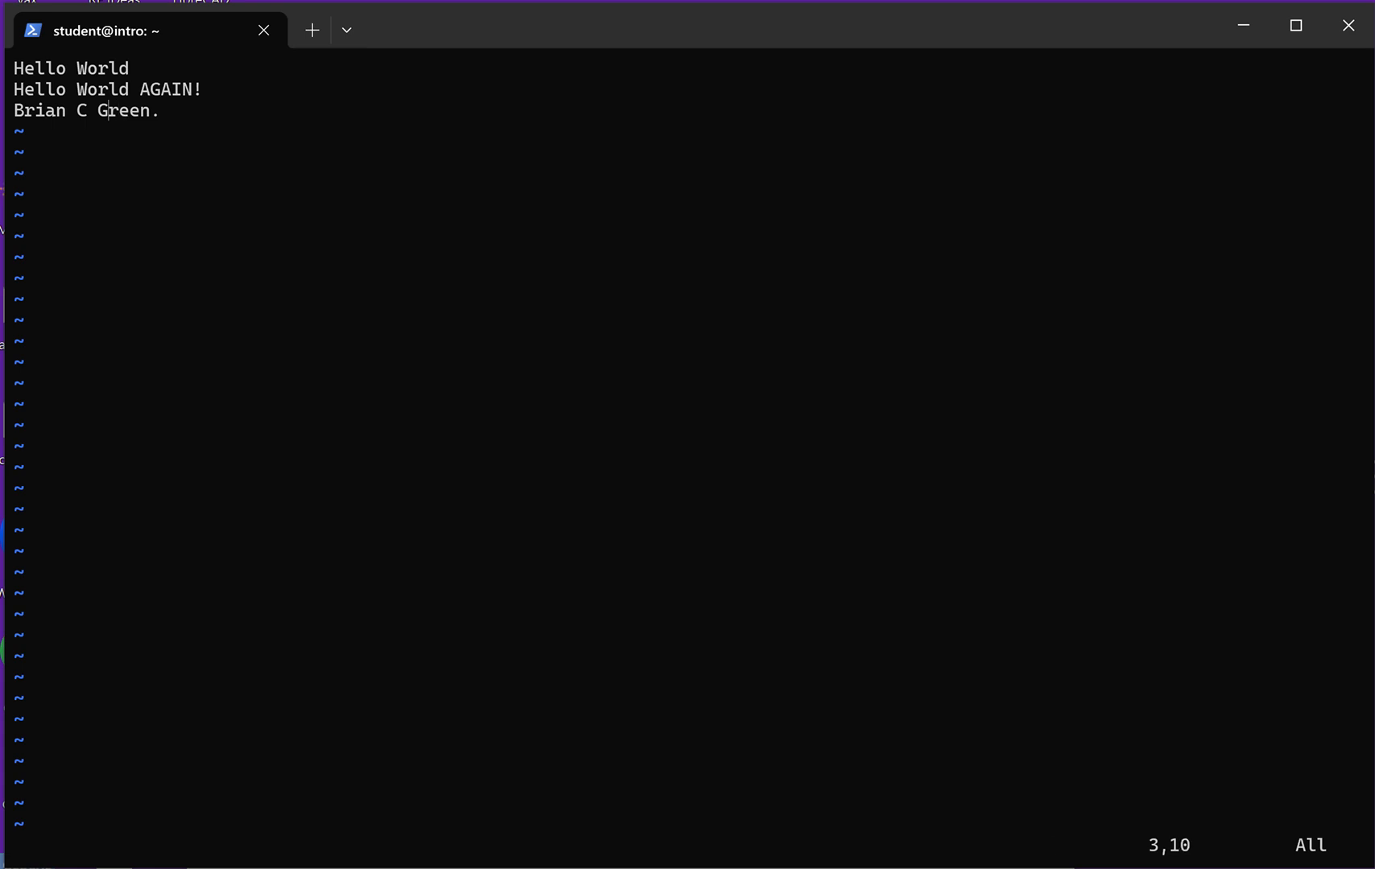
# - Bring up vi's command line ready for an editor command
pyautogui.press('i')
pyautogui.write(':')
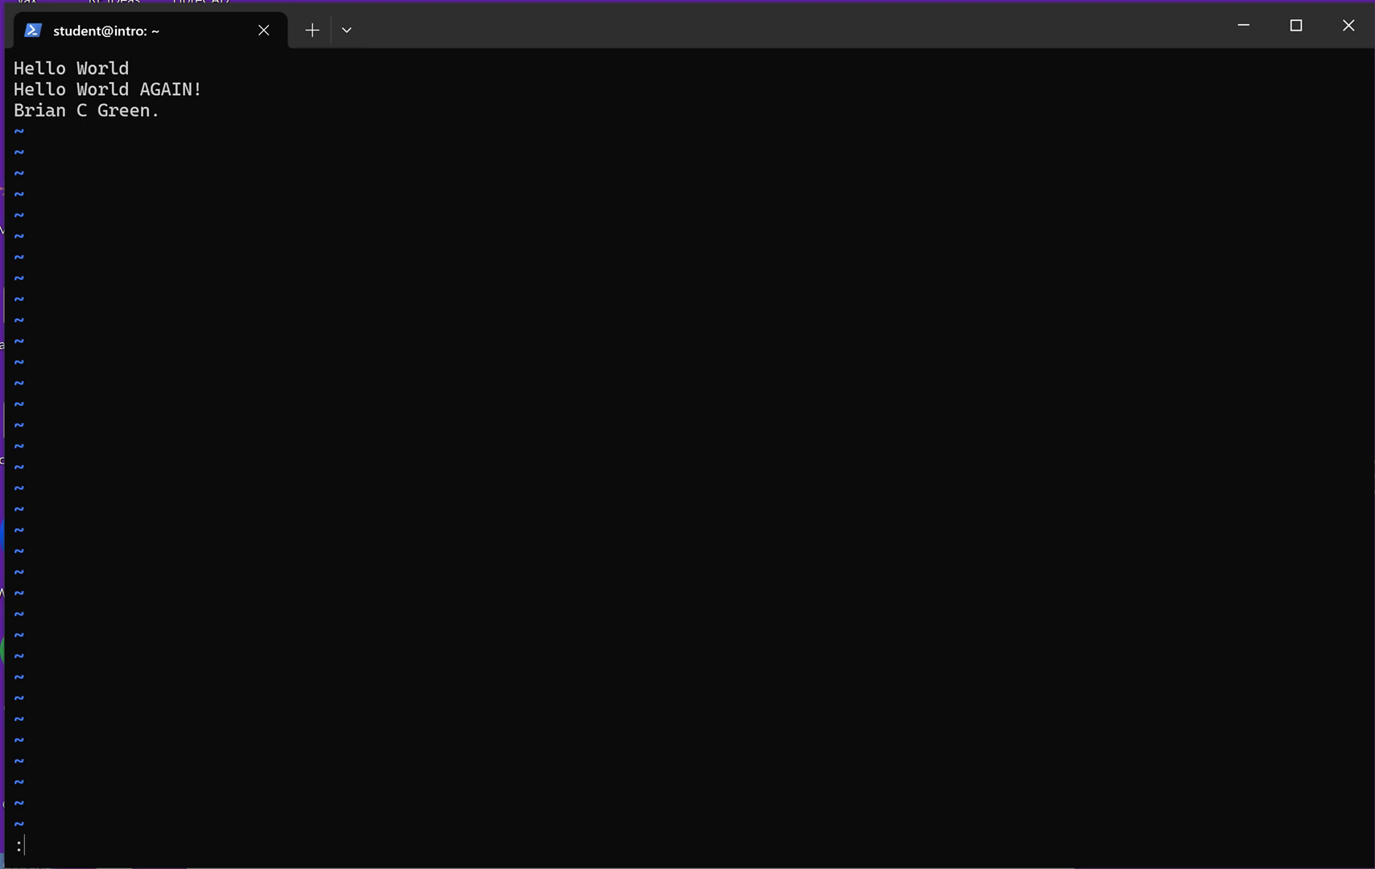
pyautogui.write('q')
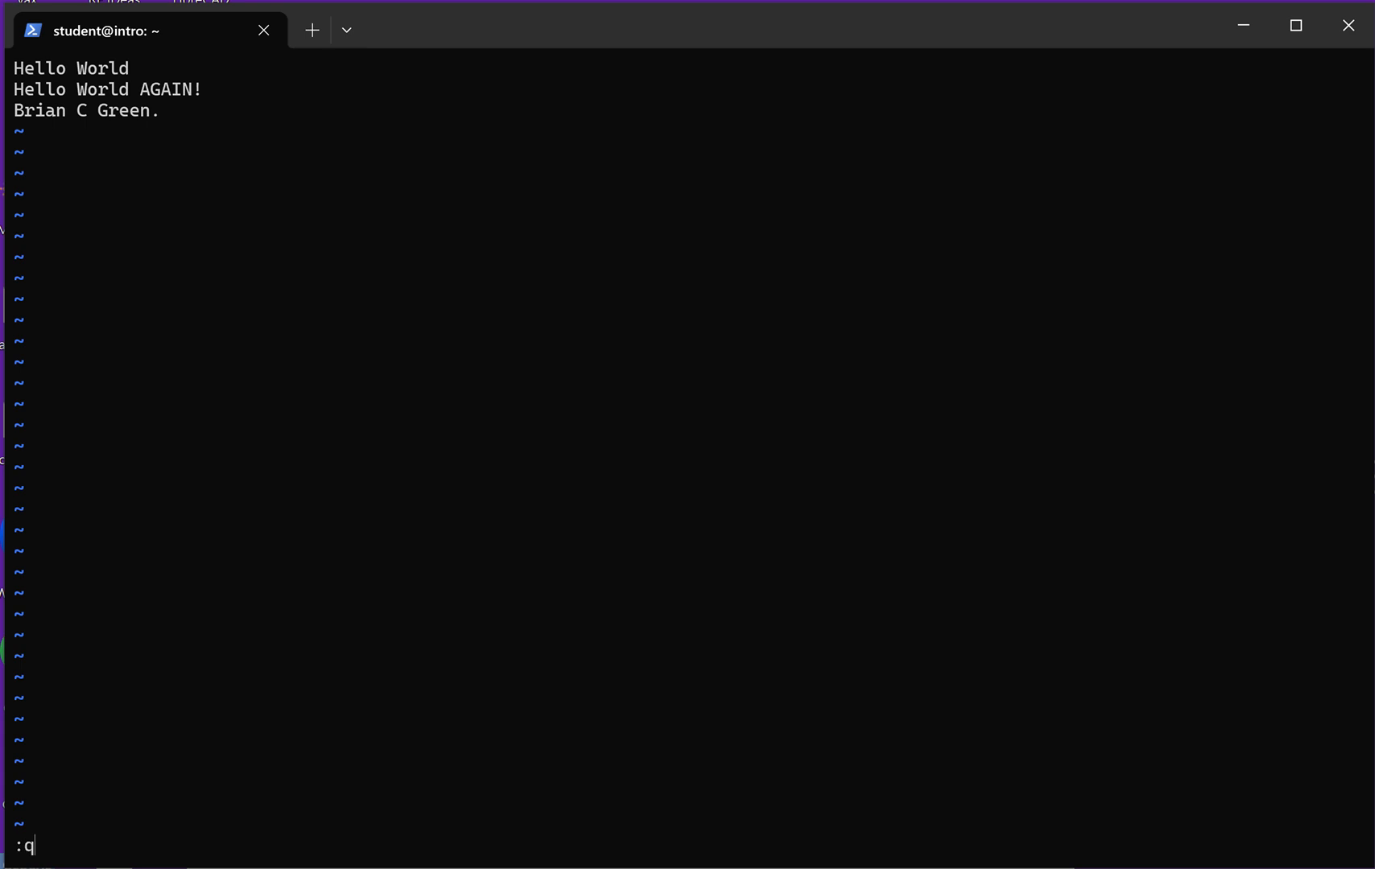
pyautogui.write('!')
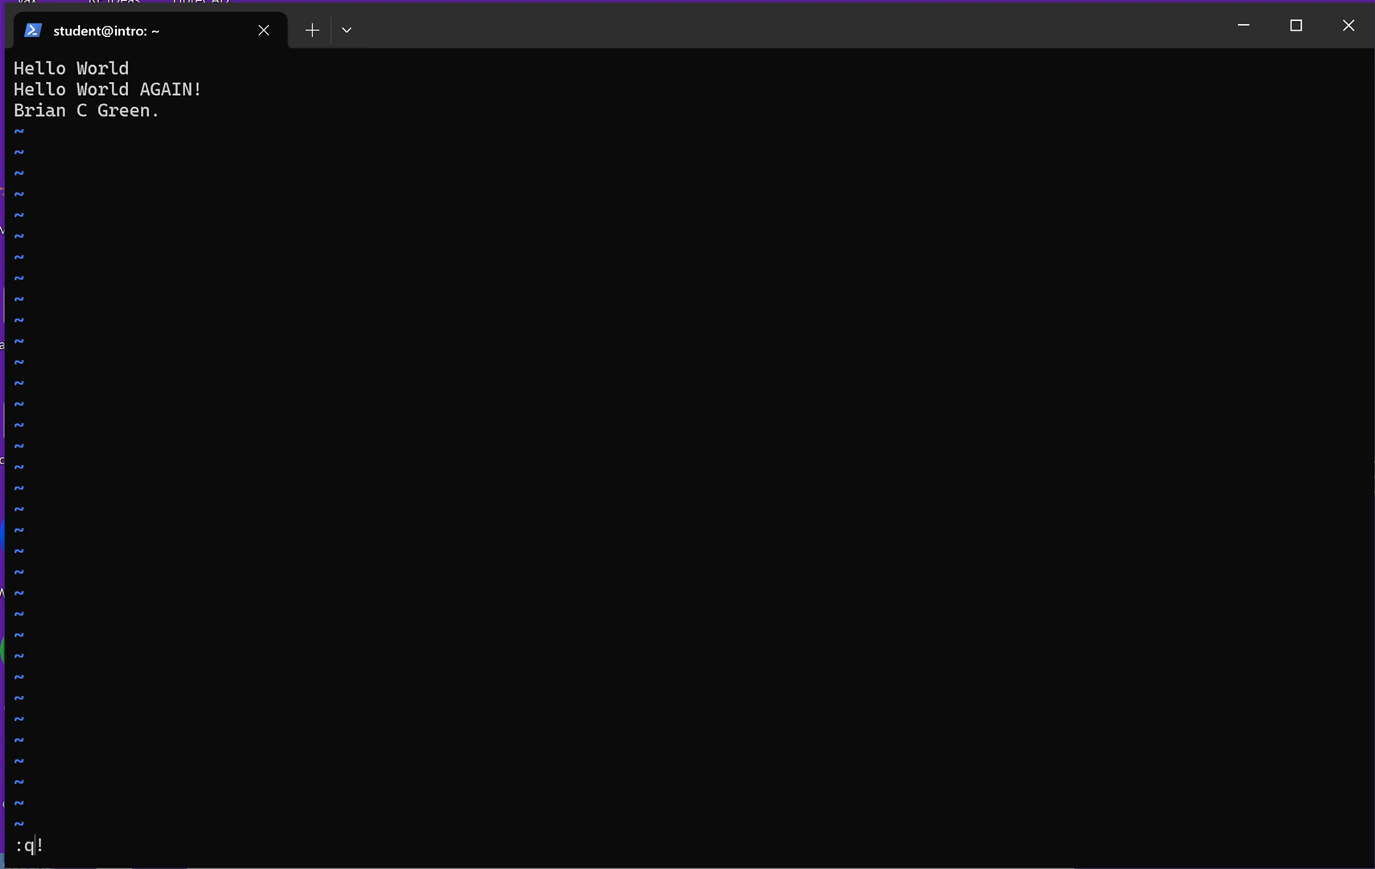
pyautogui.write('w')
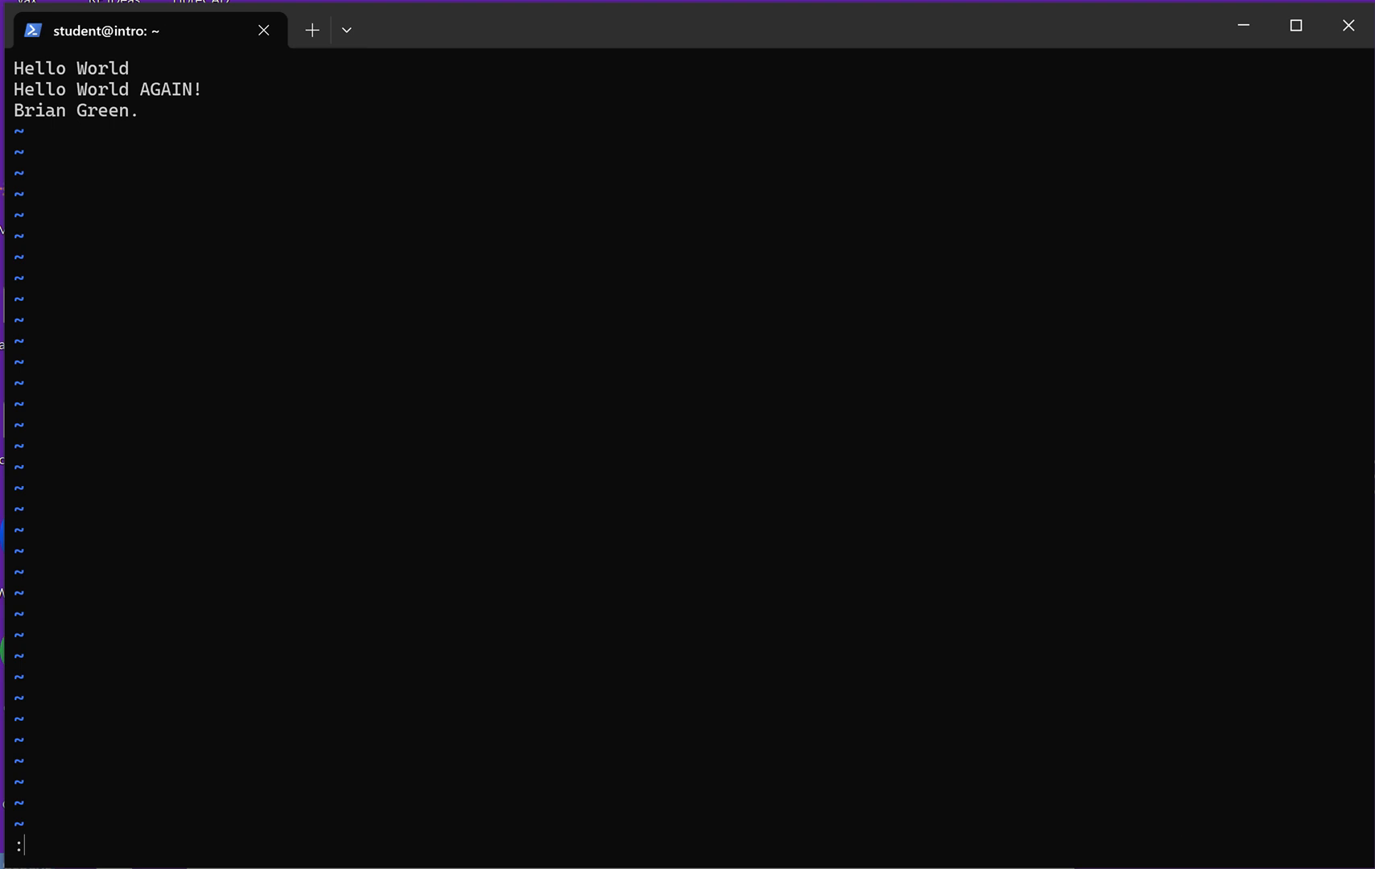
pyautogui.write('qw')
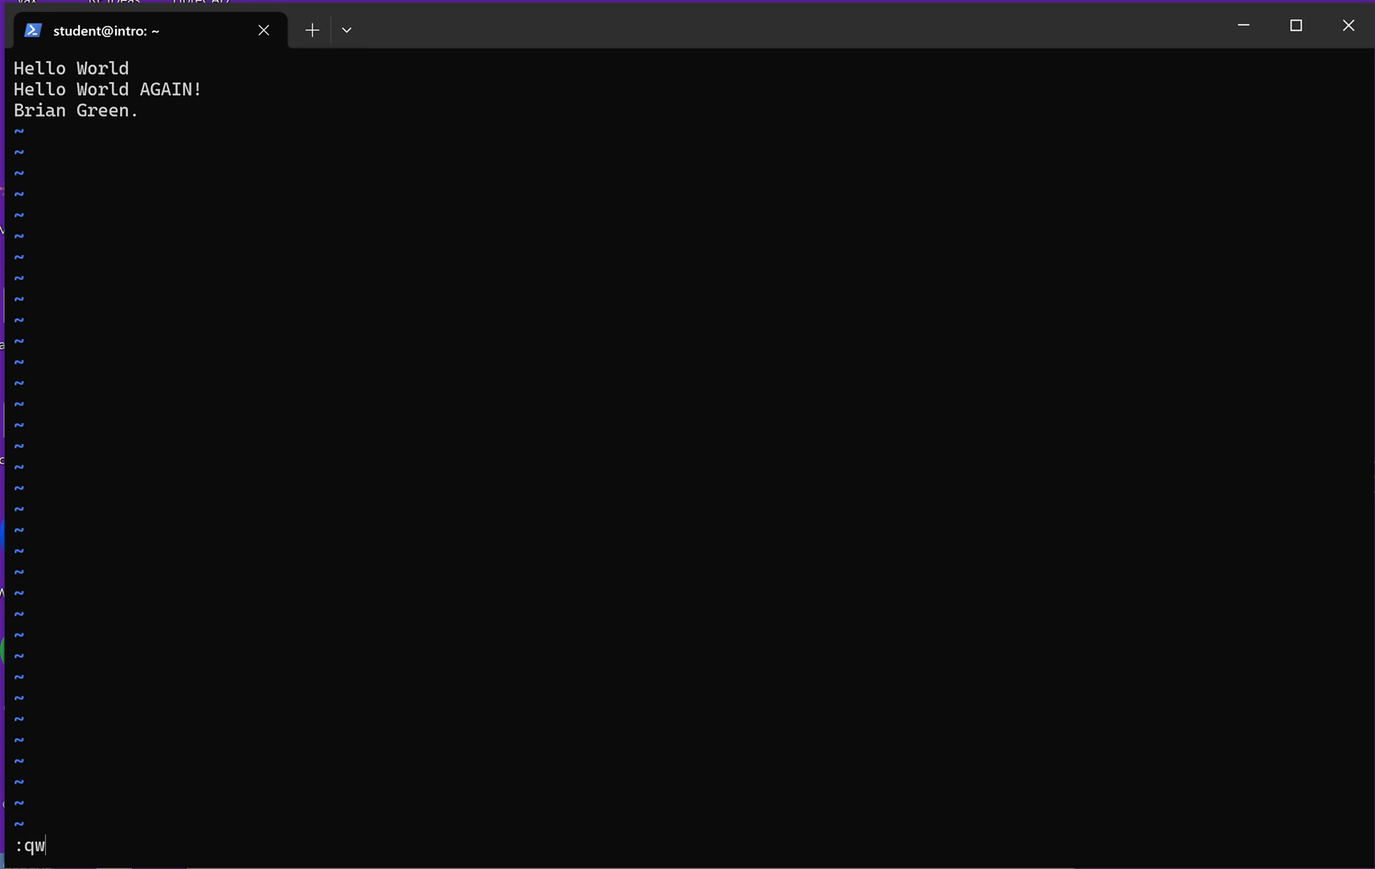
pyautogui.write('wq')
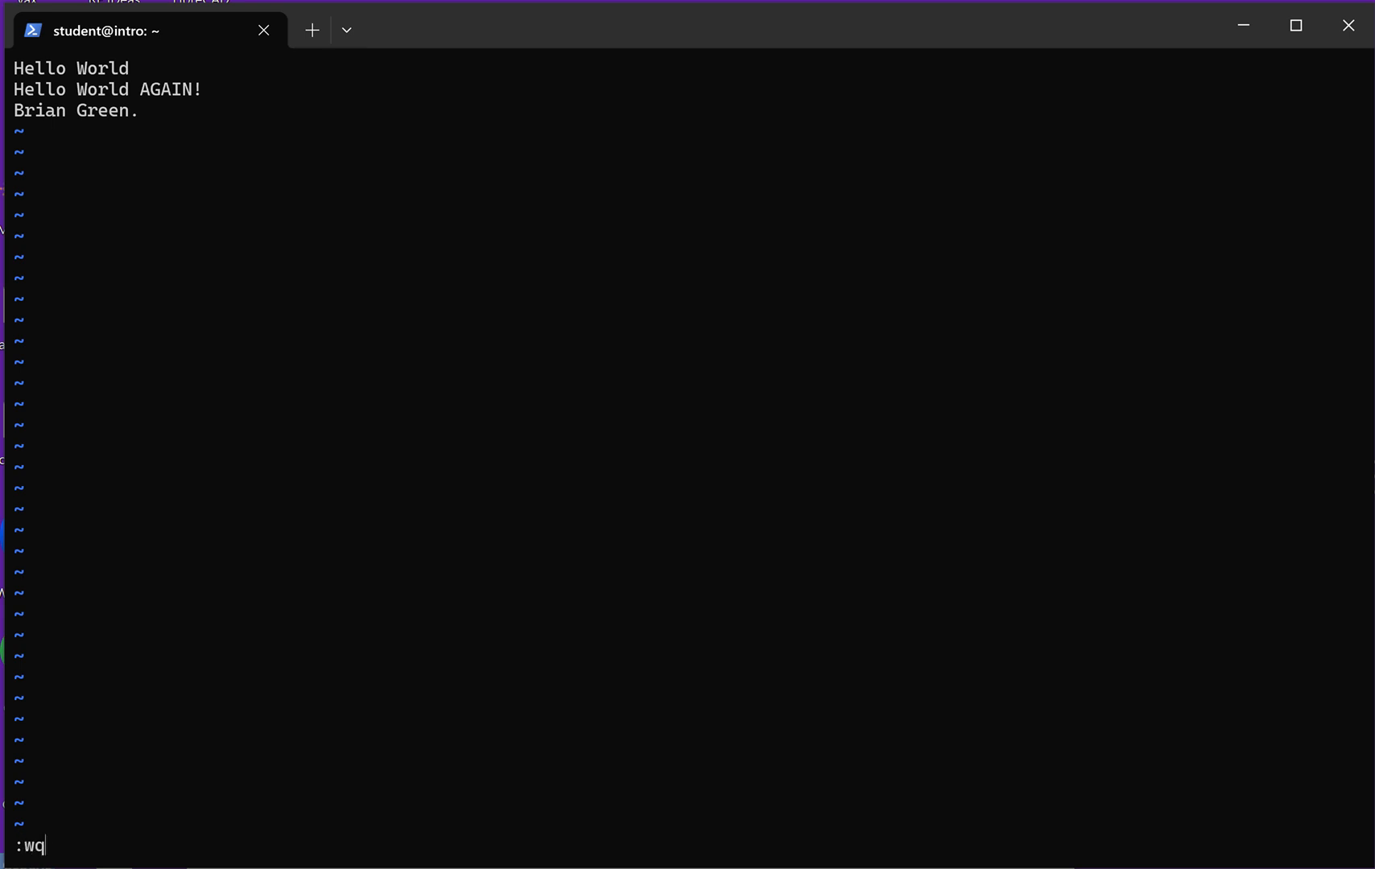
pyautogui.write('!')
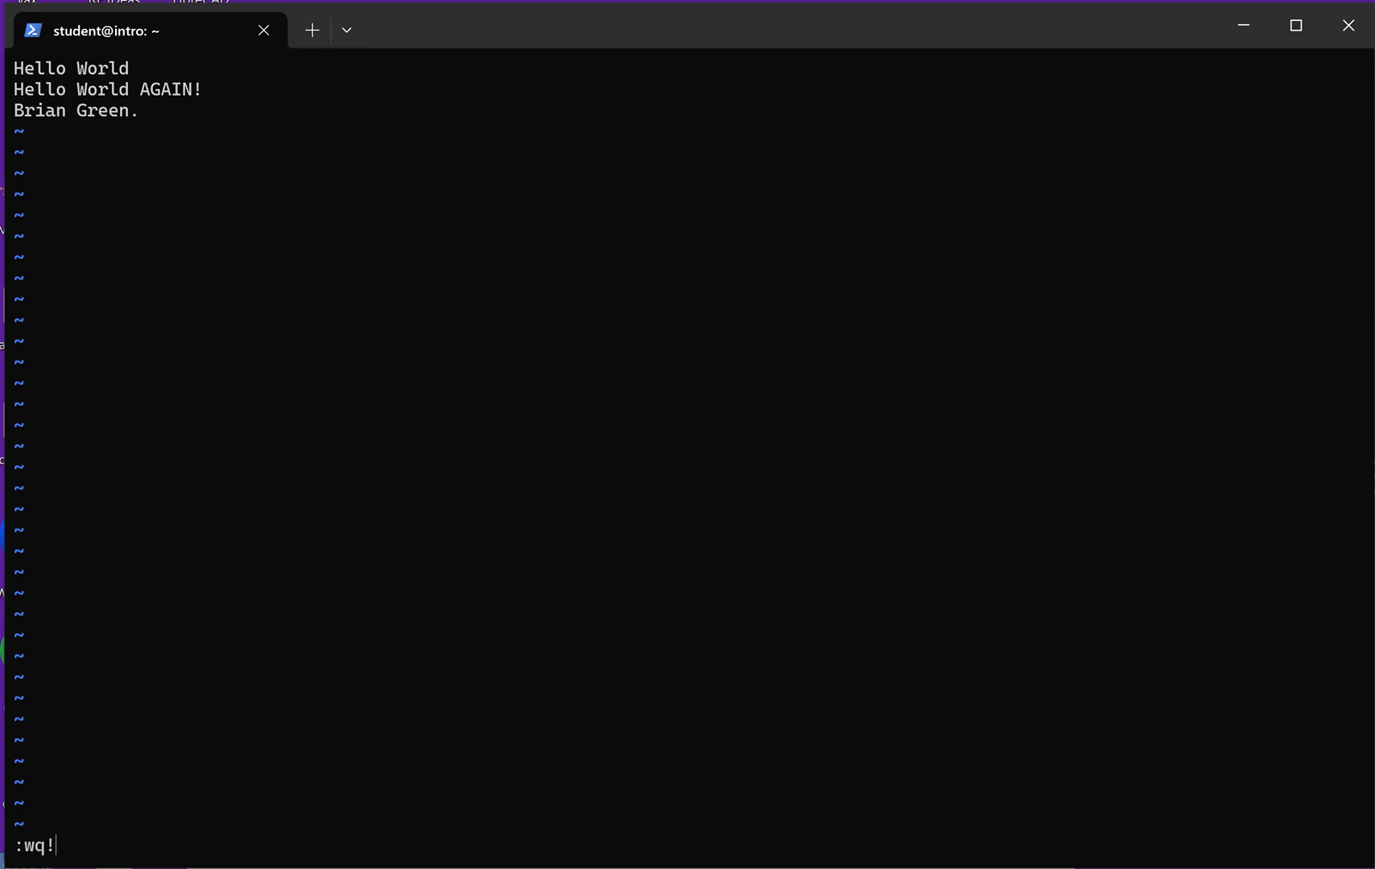
pyautogui.press('Return')
pyautogui.write('cat newfile')
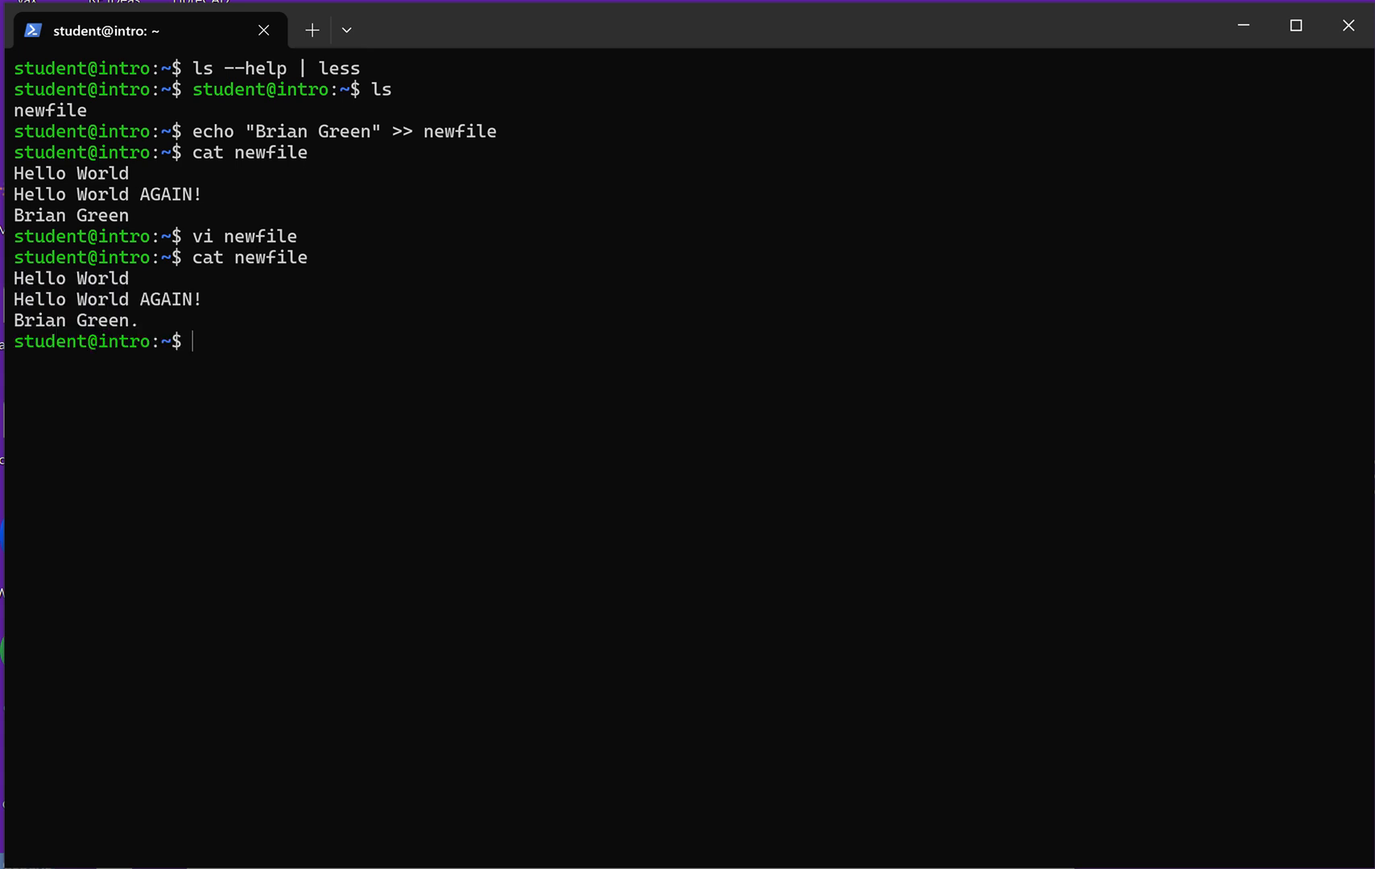
pyautogui.write('i')
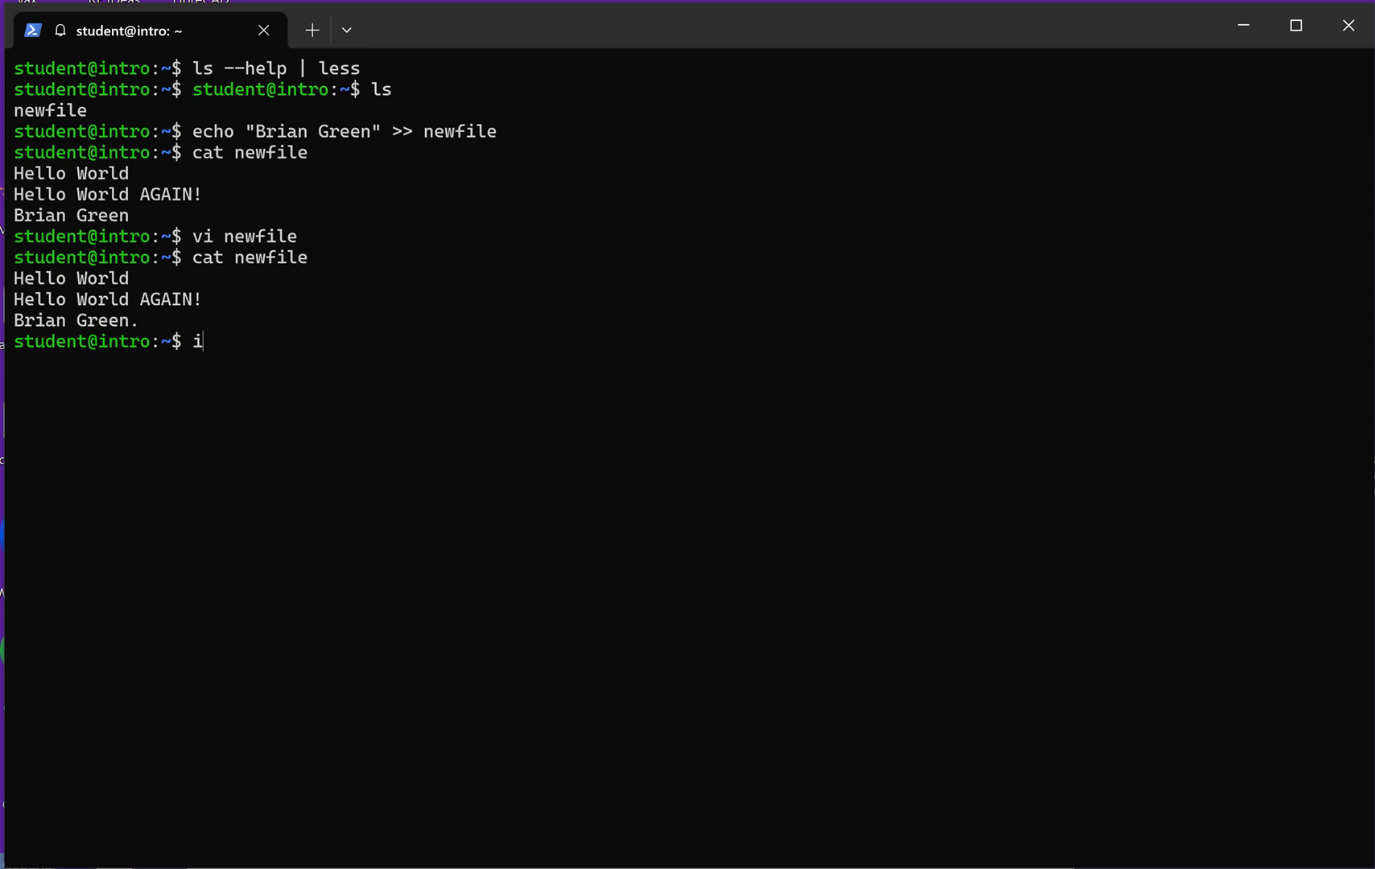
# - Run vimtutor and exit it, then try emacs, which reports command not found
pyautogui.write('vim')
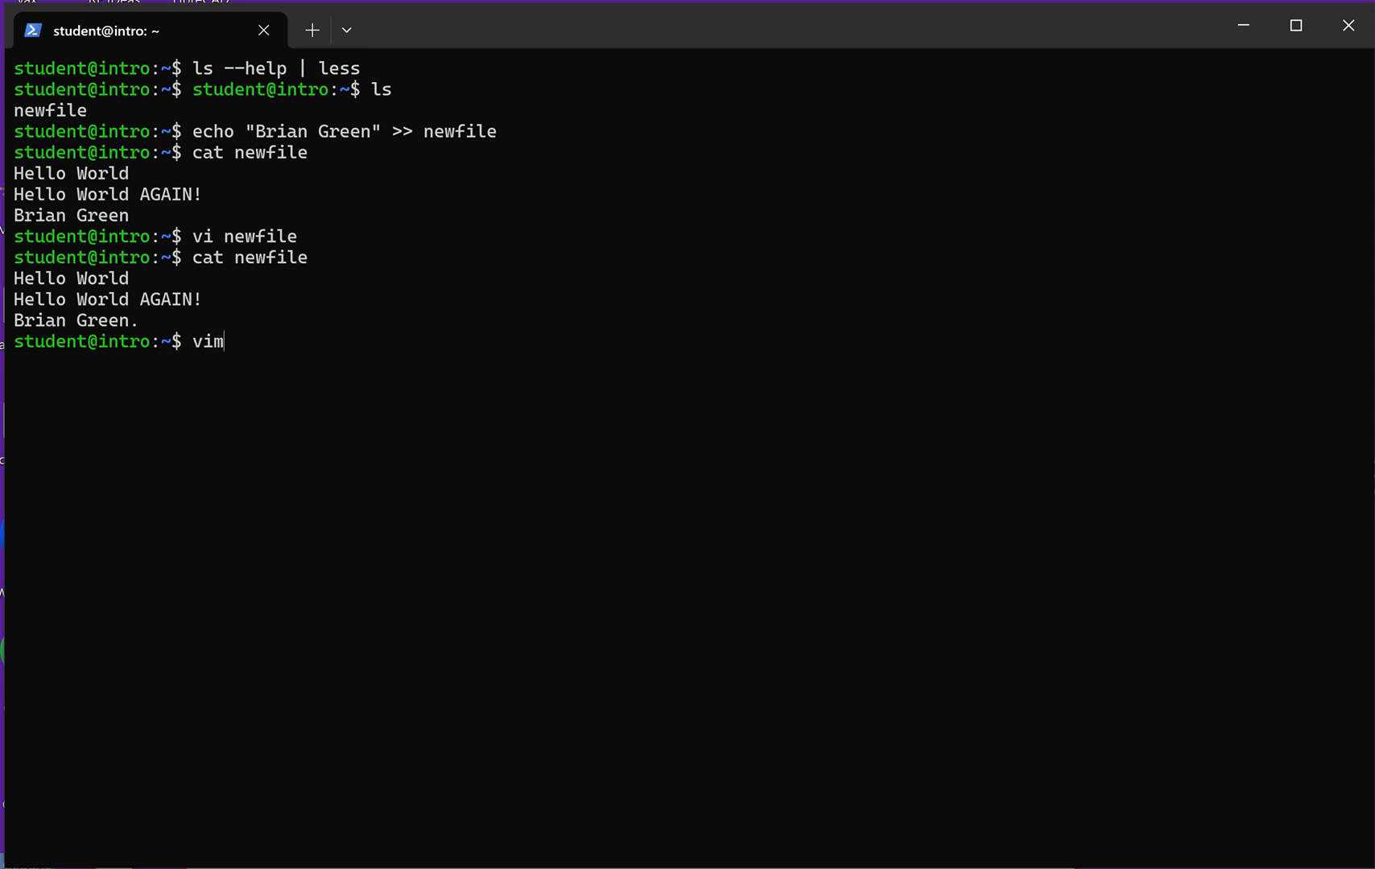
pyautogui.write('tu')
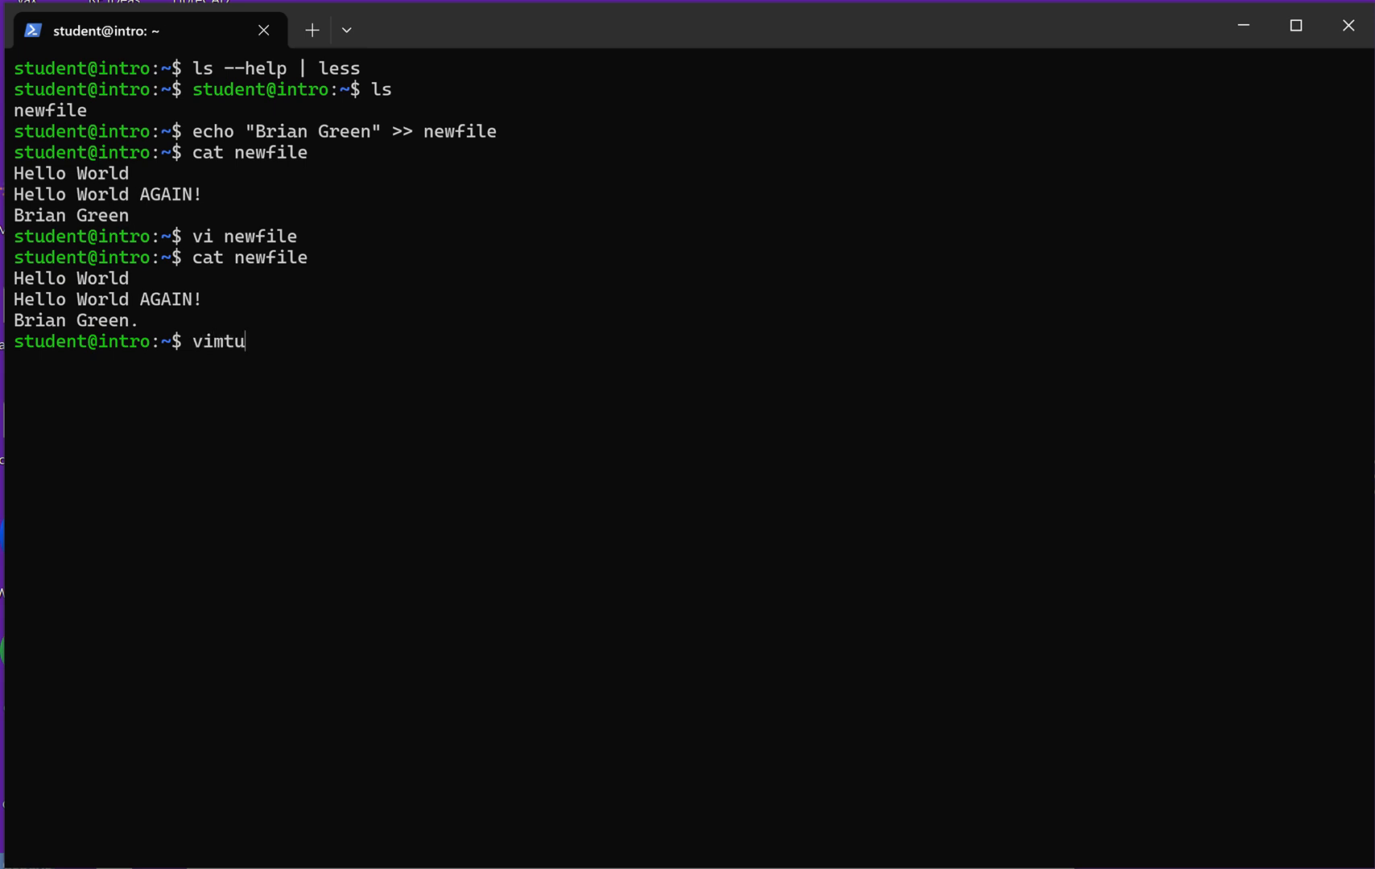
pyautogui.write('tor')
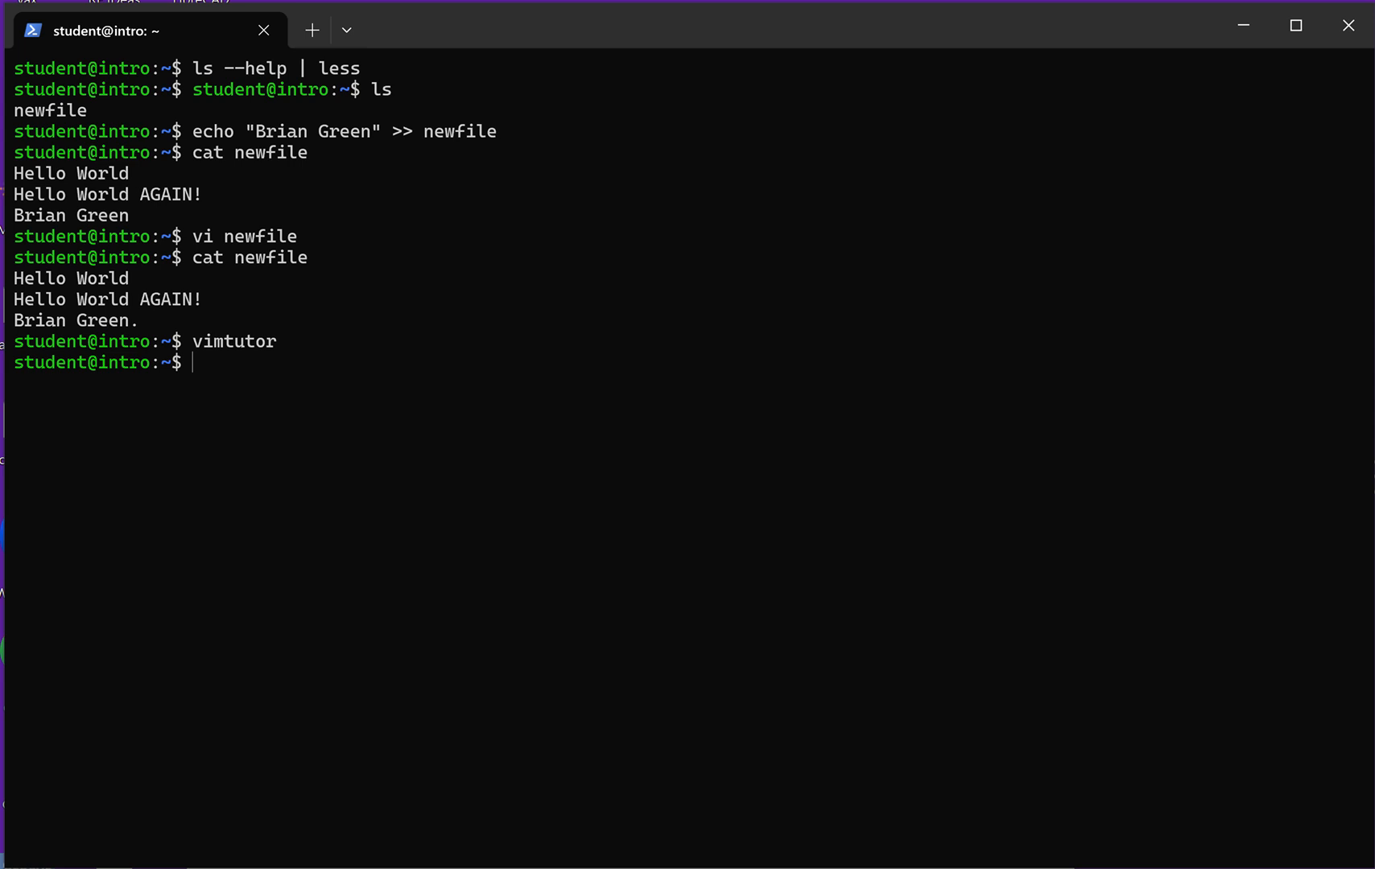
pyautogui.write('emacs')
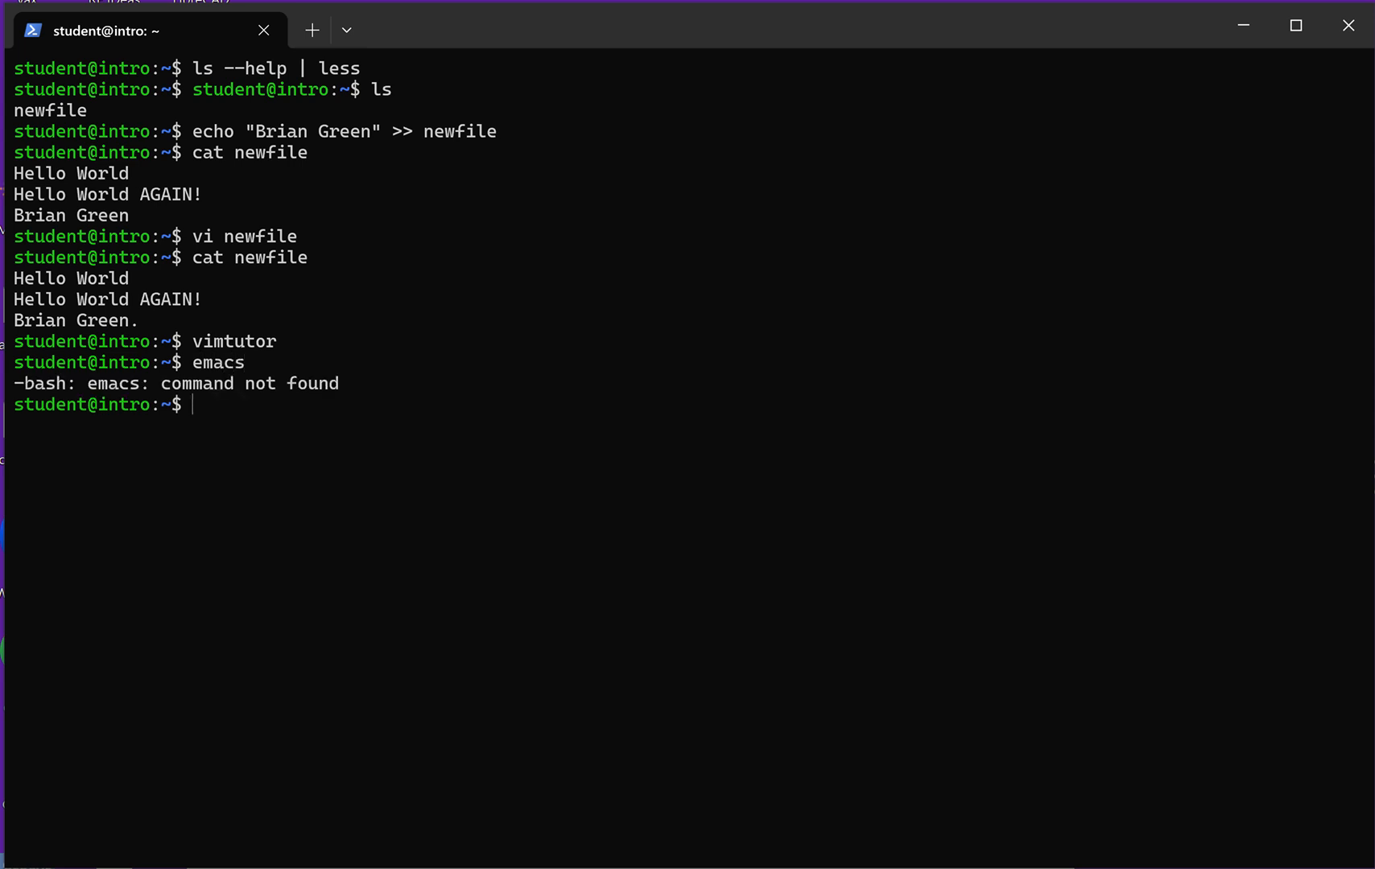